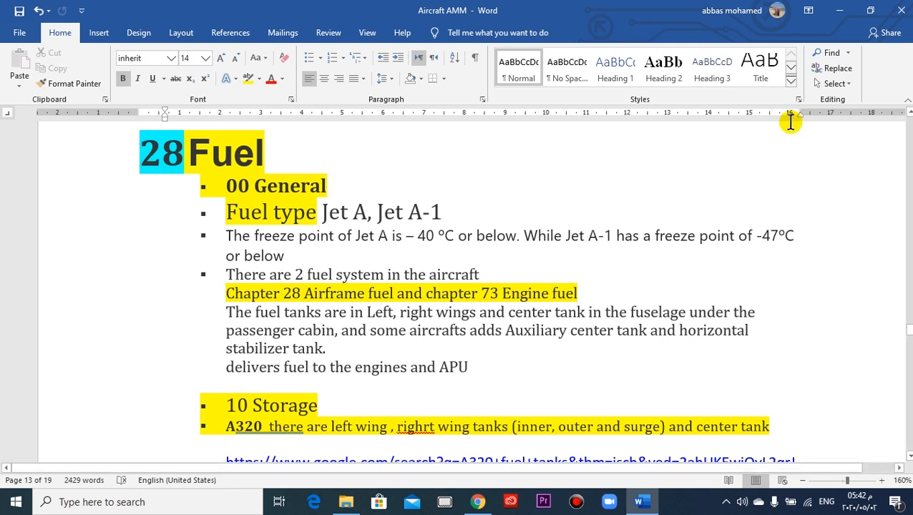
{"action": "mouse_move", "coordinate": [729, 154]}
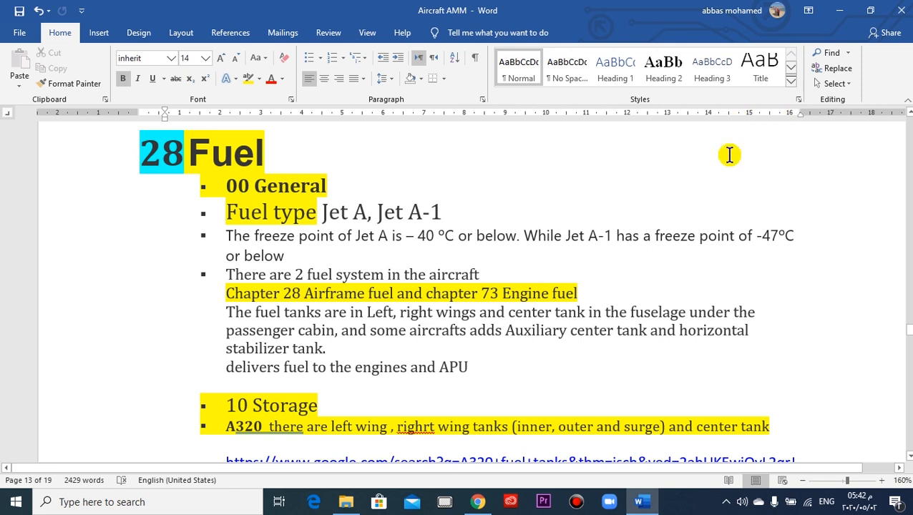
{"action": "mouse_move", "coordinate": [437, 215]}
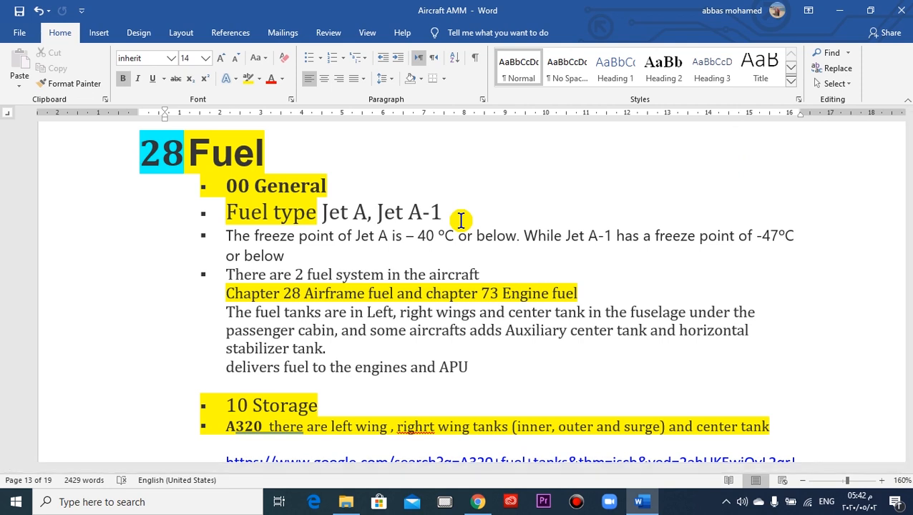
{"action": "mouse_move", "coordinate": [283, 222]}
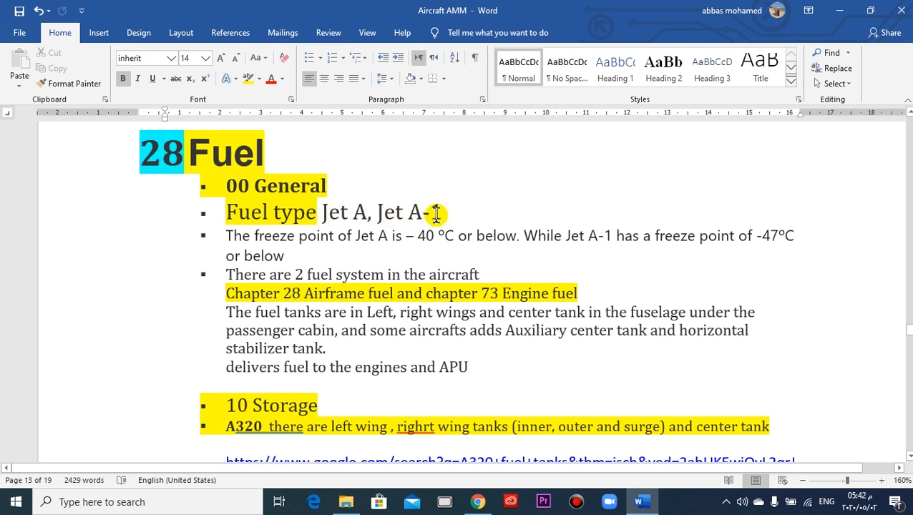
{"action": "mouse_move", "coordinate": [459, 213]}
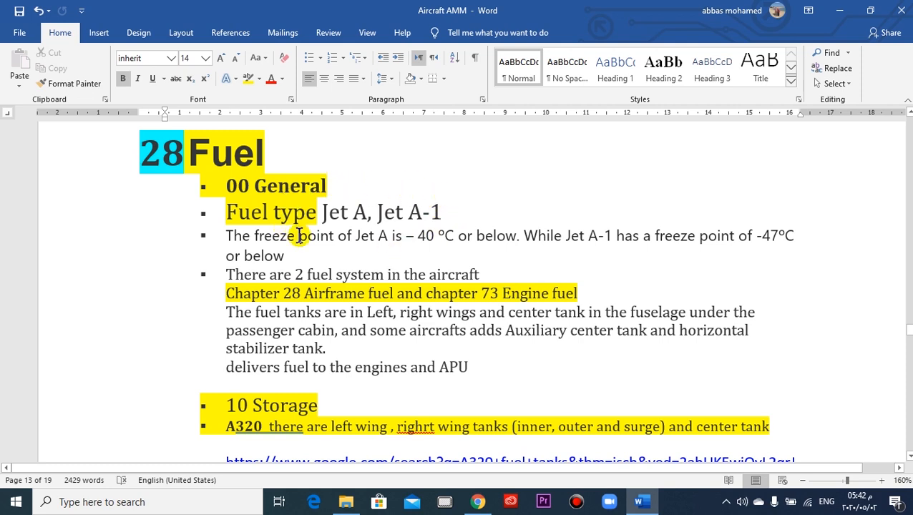
{"action": "mouse_move", "coordinate": [489, 223]}
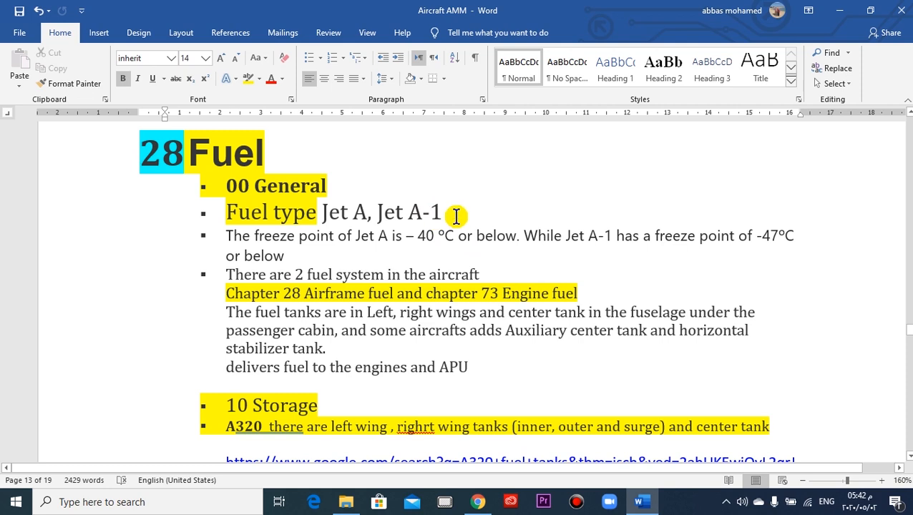
{"action": "mouse_move", "coordinate": [620, 247]}
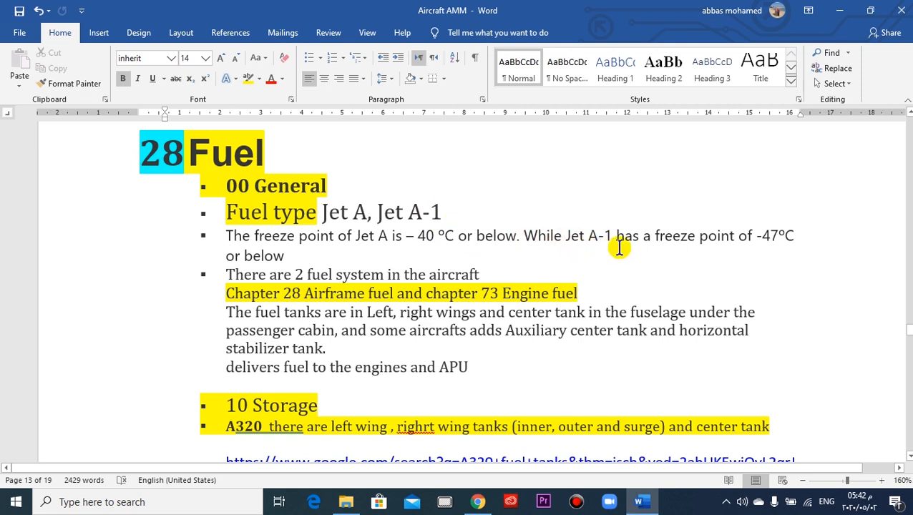
{"action": "mouse_move", "coordinate": [781, 246]}
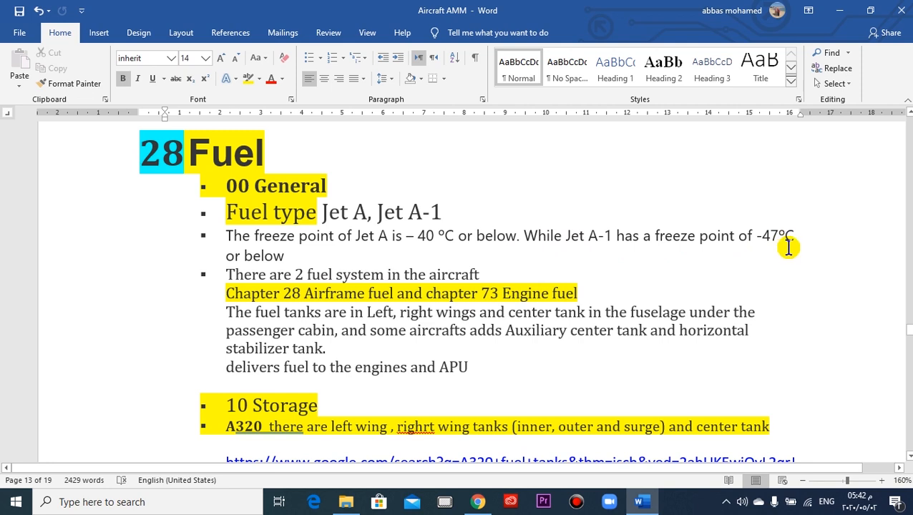
{"action": "mouse_move", "coordinate": [623, 243]}
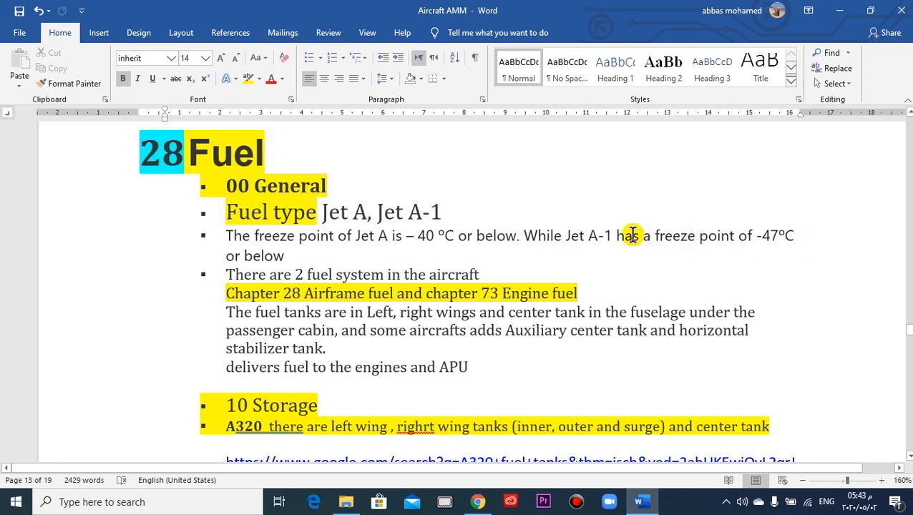
{"action": "mouse_move", "coordinate": [502, 235]}
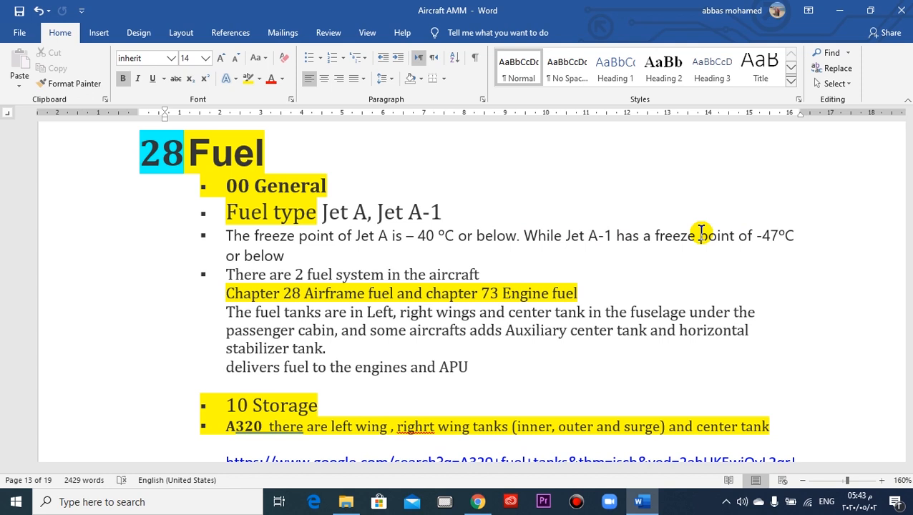
Step: Scroll through the A320 fuel tank image results showing wing, center and vent tank diagrams
{"action": "scroll", "scroll_direction": "down", "scroll_amount": 3}
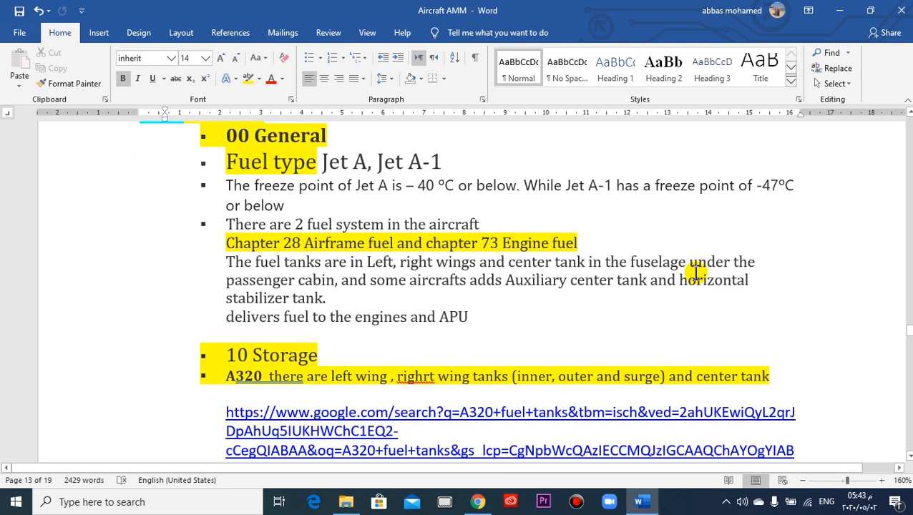
{"action": "mouse_move", "coordinate": [392, 179]}
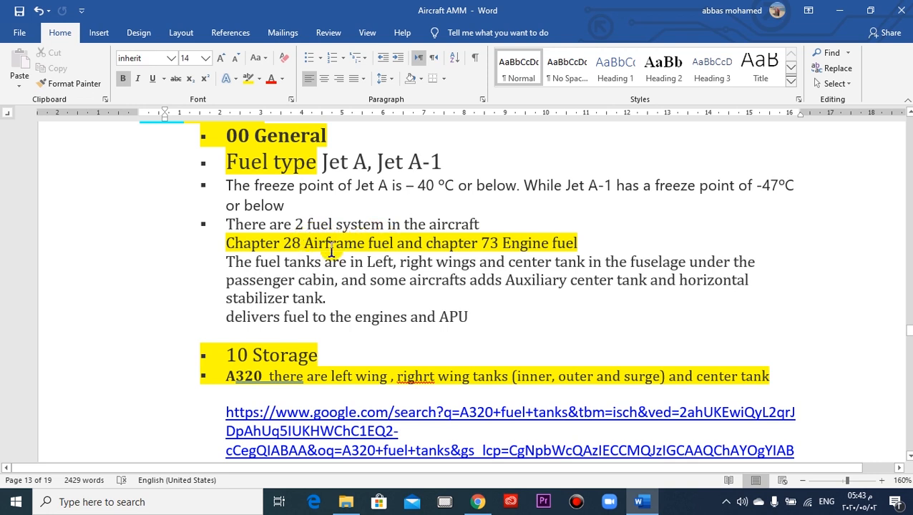
{"action": "mouse_move", "coordinate": [430, 217]}
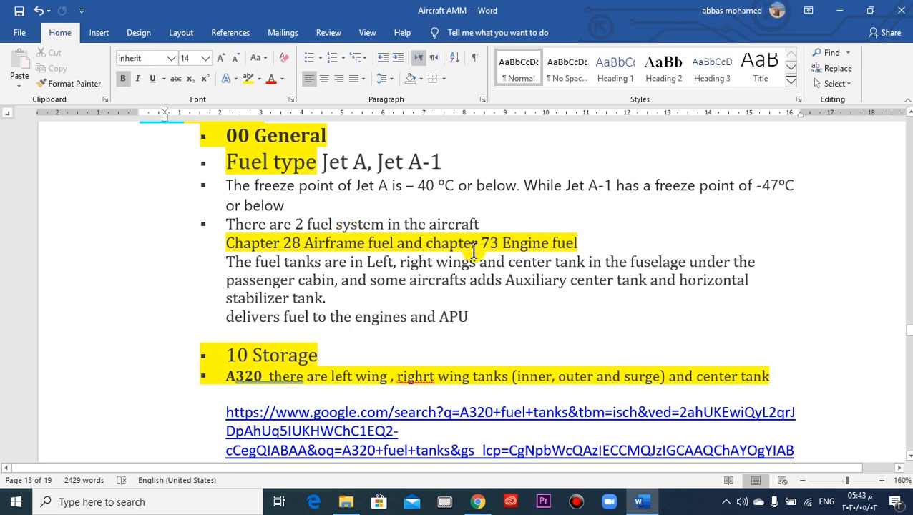
{"action": "mouse_move", "coordinate": [524, 246]}
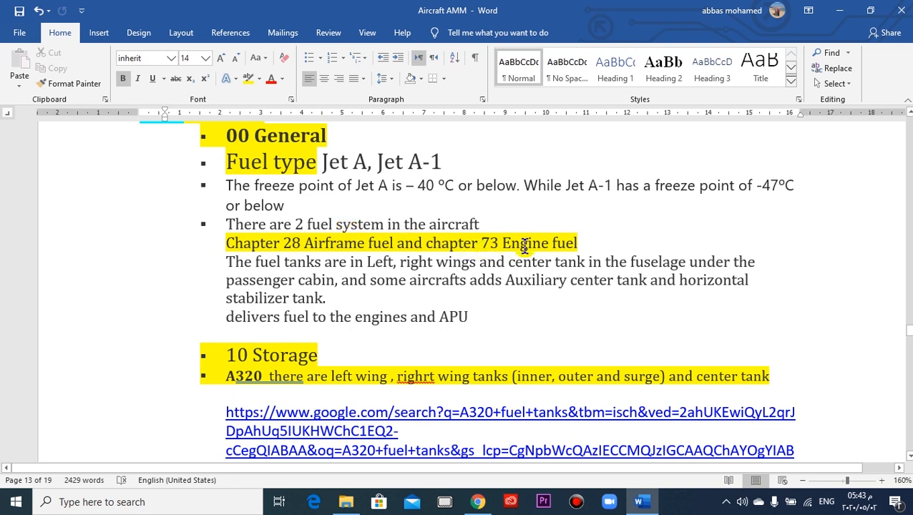
{"action": "mouse_move", "coordinate": [591, 246]}
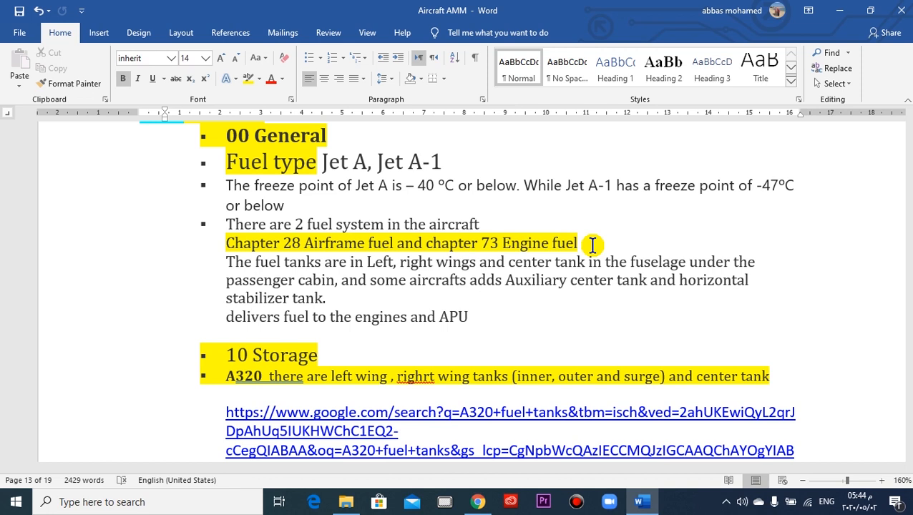
{"action": "scroll", "scroll_direction": "down", "scroll_amount": 3}
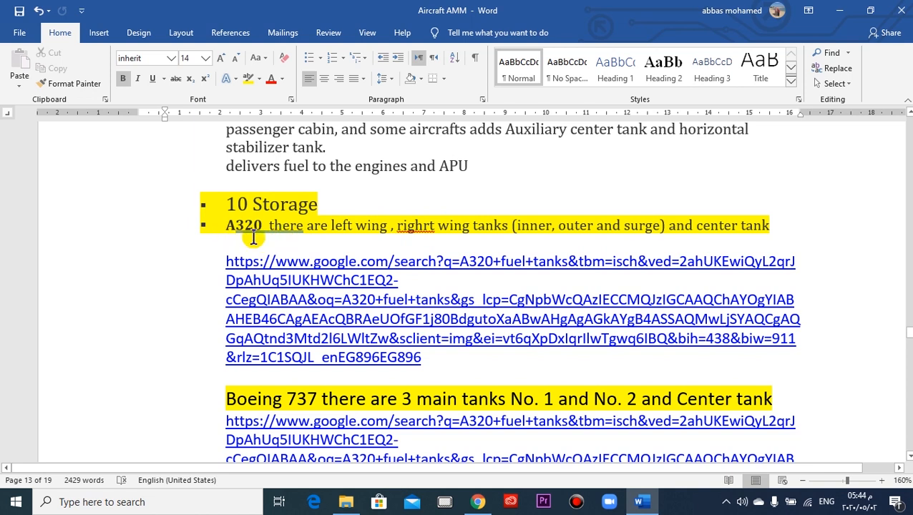
{"action": "mouse_move", "coordinate": [212, 248]}
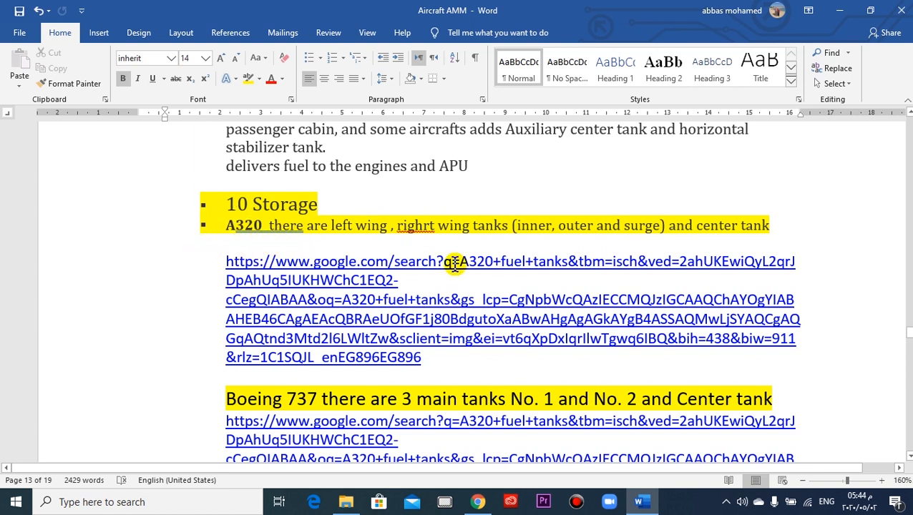
{"action": "mouse_move", "coordinate": [469, 327]}
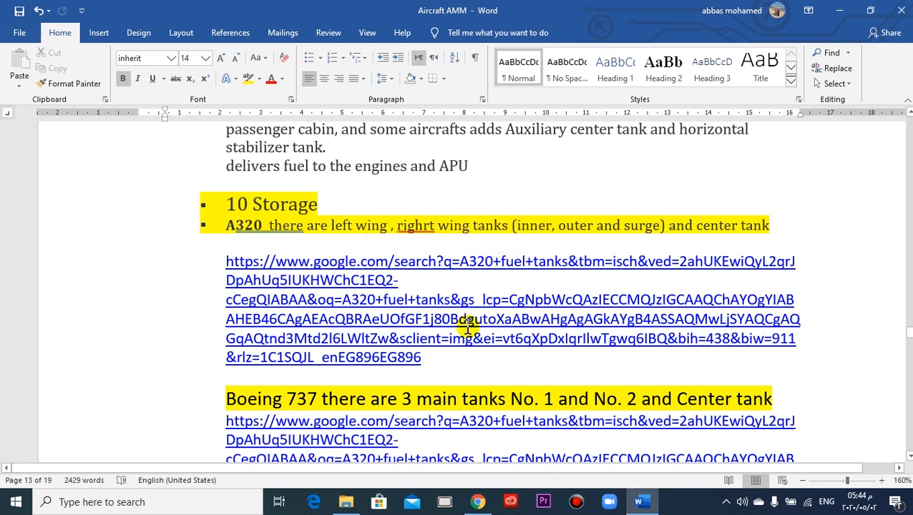
{"action": "mouse_move", "coordinate": [393, 271]}
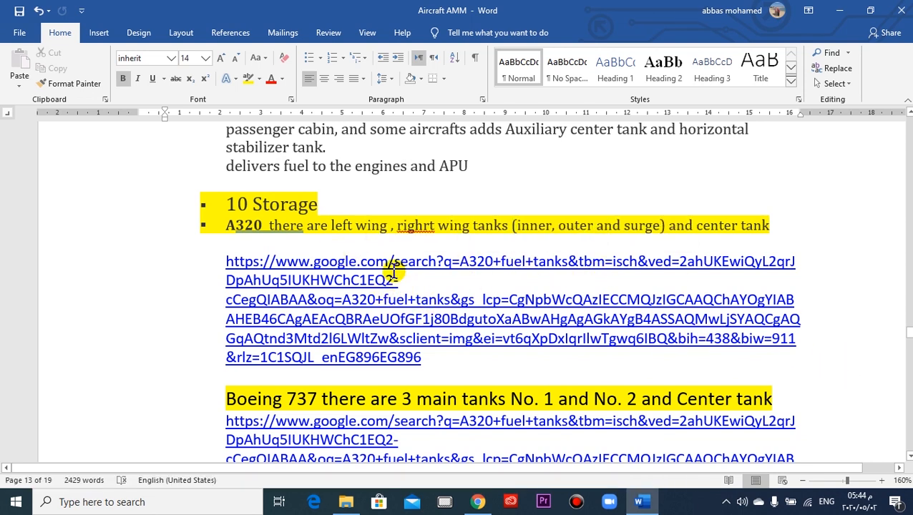
{"action": "mouse_move", "coordinate": [626, 282]}
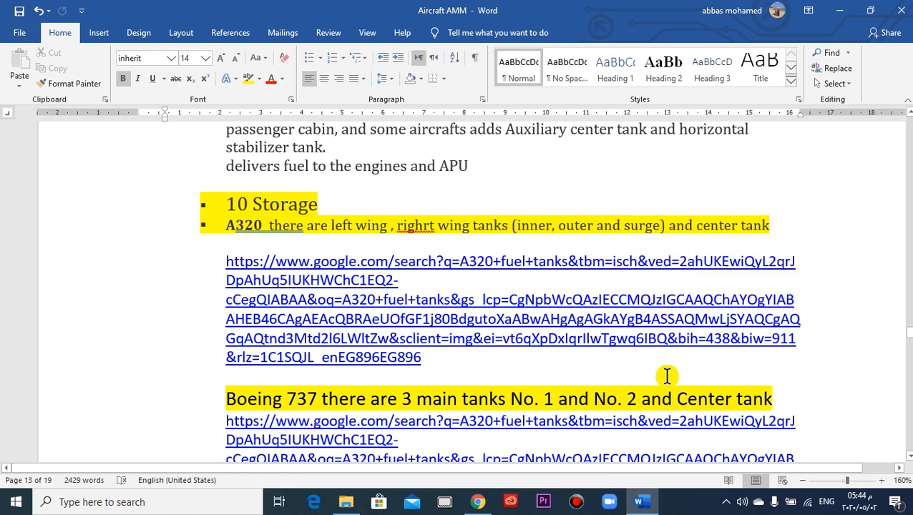
{"action": "mouse_move", "coordinate": [704, 237]}
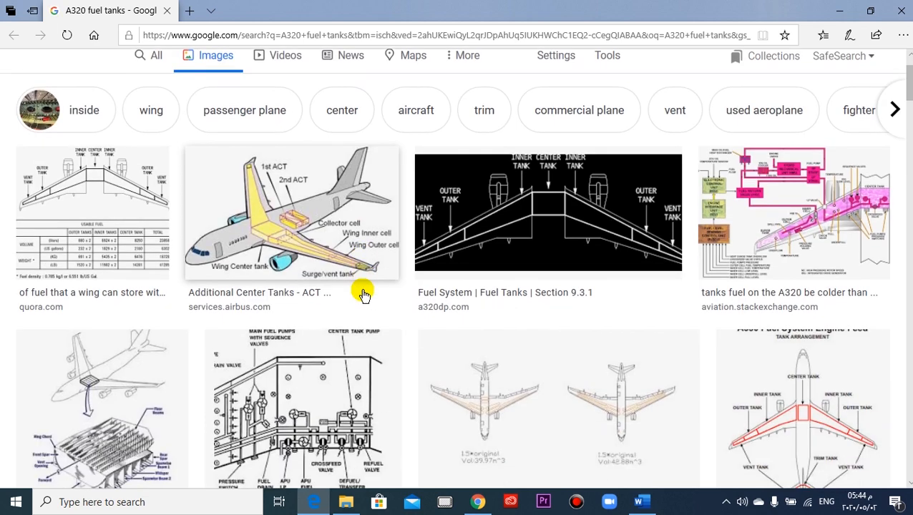
{"action": "mouse_move", "coordinate": [180, 154]}
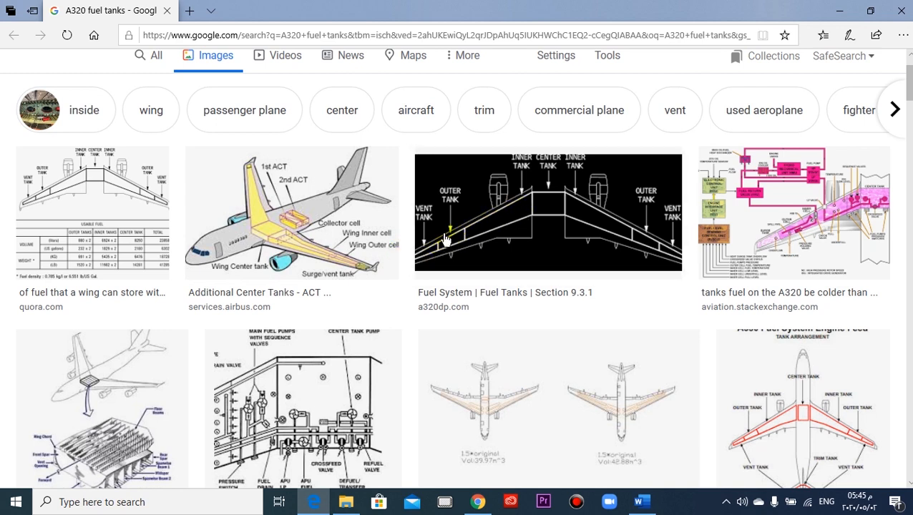
{"action": "mouse_move", "coordinate": [592, 206]}
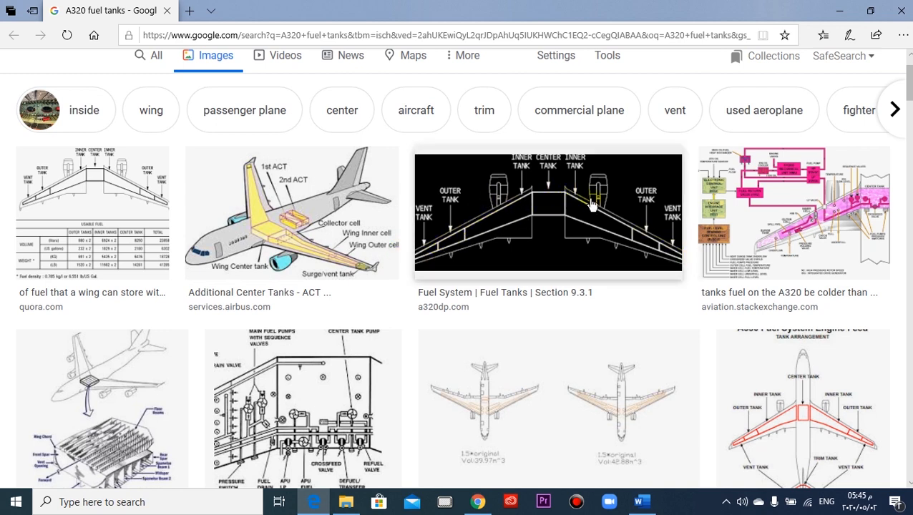
{"action": "mouse_move", "coordinate": [455, 241]}
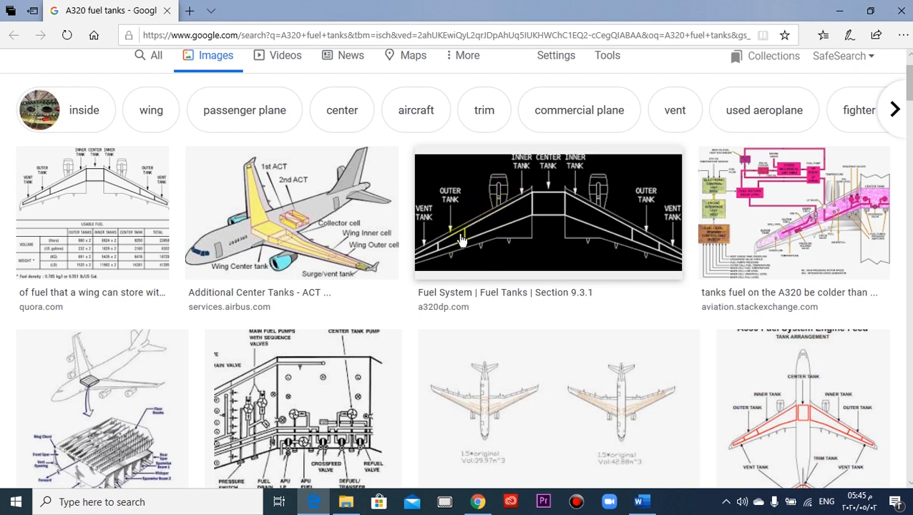
{"action": "mouse_move", "coordinate": [660, 249]}
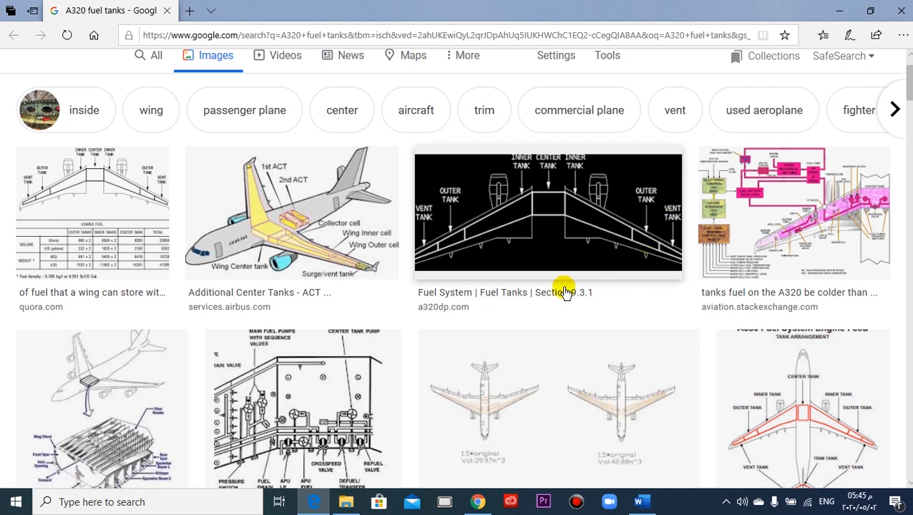
{"action": "scroll", "scroll_direction": "down", "scroll_amount": 3}
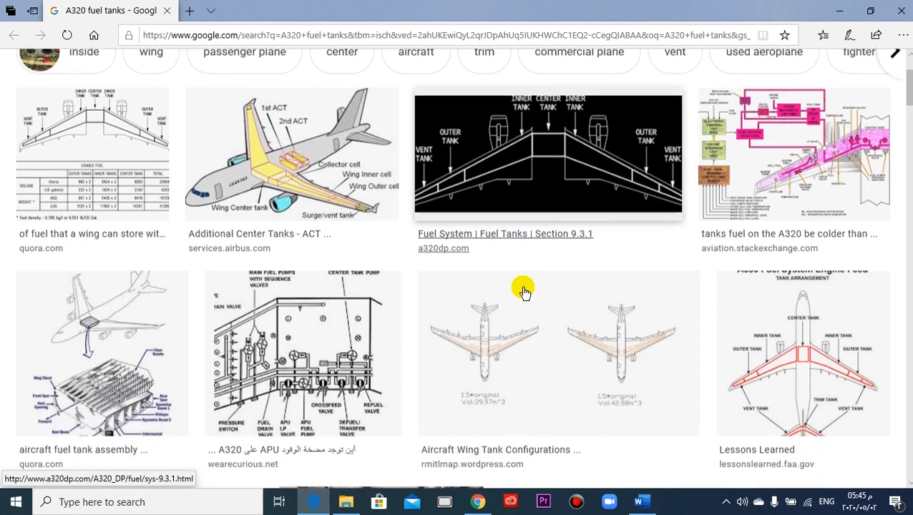
{"action": "scroll", "scroll_direction": "down", "scroll_amount": 3}
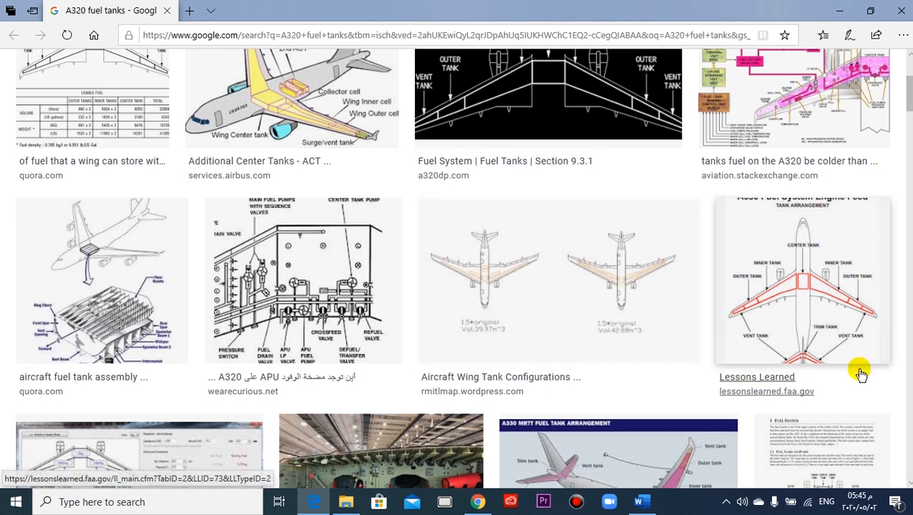
{"action": "mouse_move", "coordinate": [765, 377]}
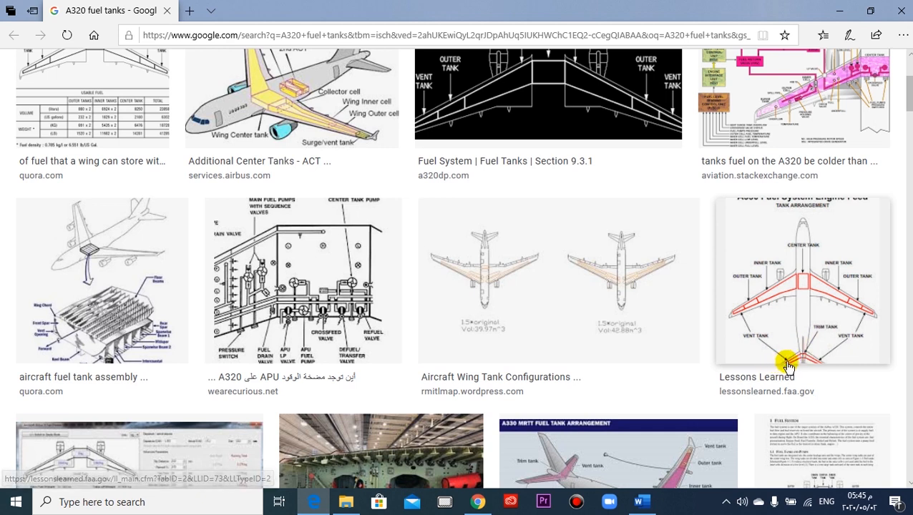
{"action": "mouse_move", "coordinate": [558, 358]}
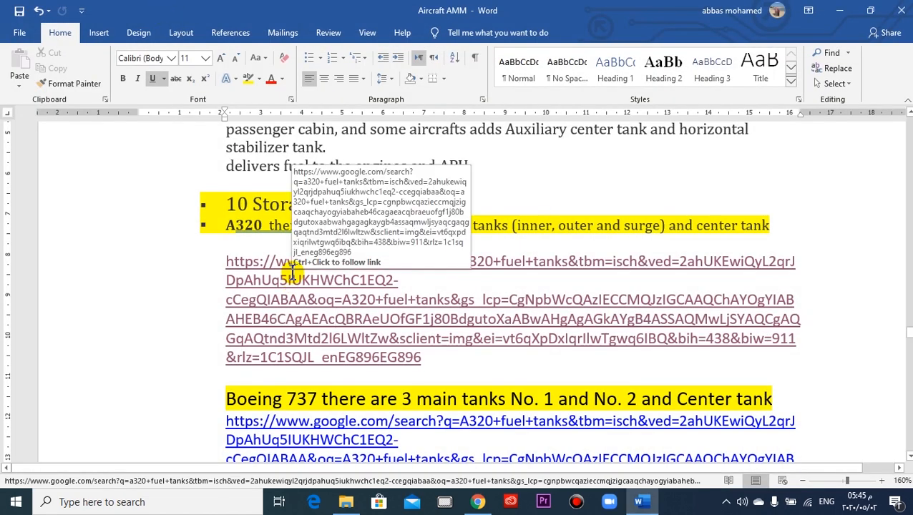
Step: Scroll down to the Boeing 737 main tanks note with its Google image link
{"action": "scroll", "scroll_direction": "down", "scroll_amount": 3}
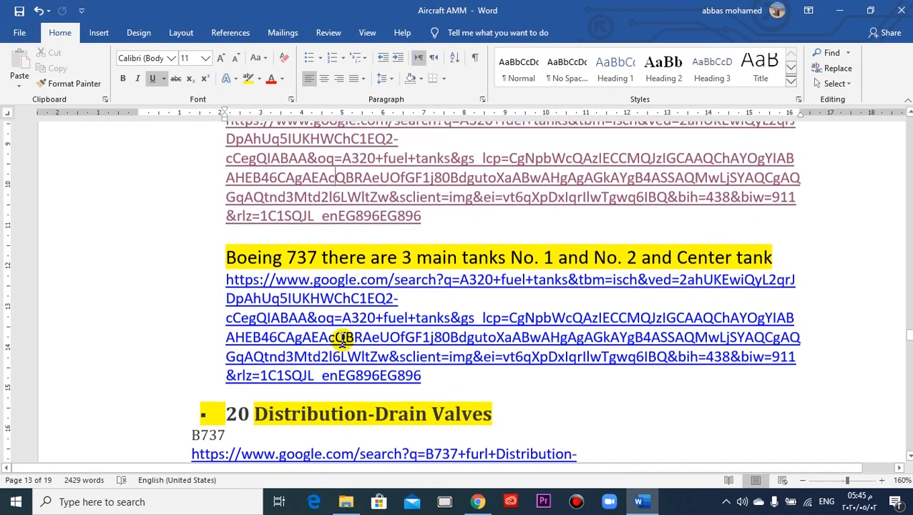
{"action": "scroll", "scroll_direction": "down", "scroll_amount": 3}
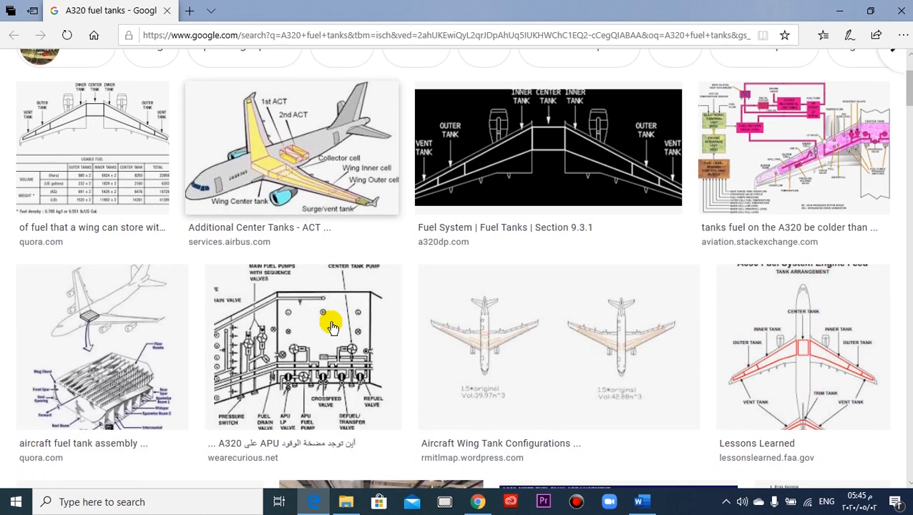
Step: Browse the A320 fuel tanks image results and close the tab to return to the Word notes
{"action": "scroll", "scroll_direction": "down", "scroll_amount": 3}
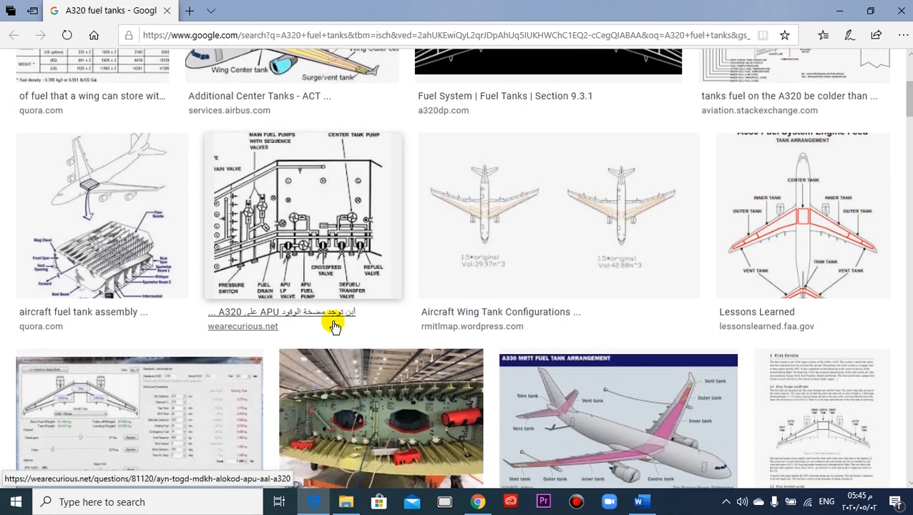
{"action": "scroll", "scroll_direction": "down", "scroll_amount": 3}
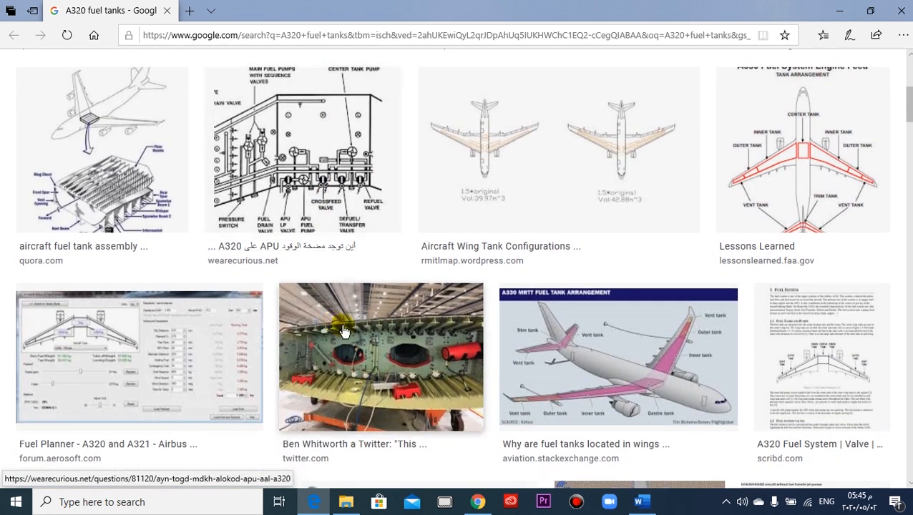
{"action": "mouse_move", "coordinate": [549, 351]}
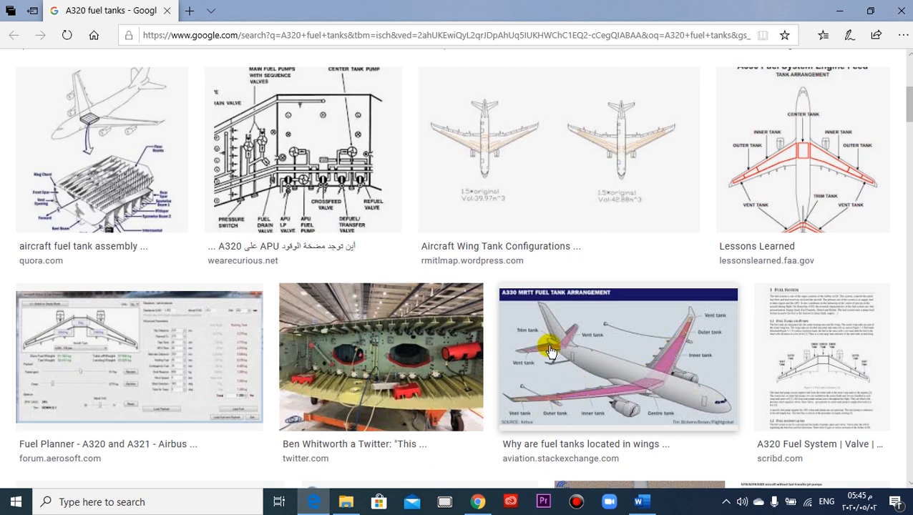
{"action": "mouse_move", "coordinate": [621, 358]}
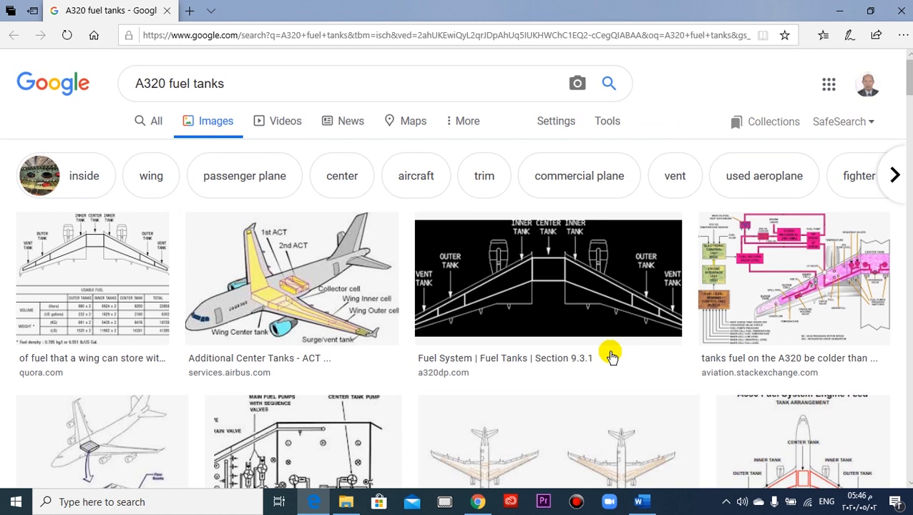
{"action": "mouse_move", "coordinate": [166, 13]}
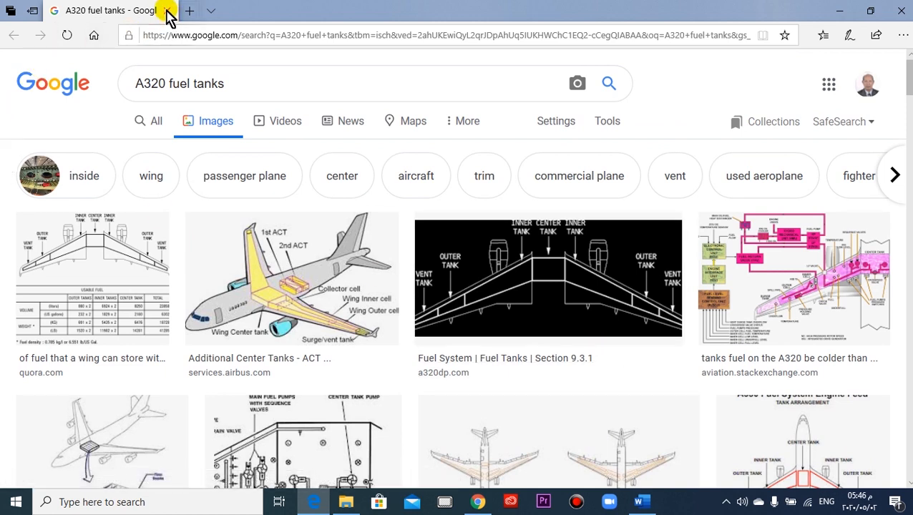
{"action": "left_click", "coordinate": [641, 500]}
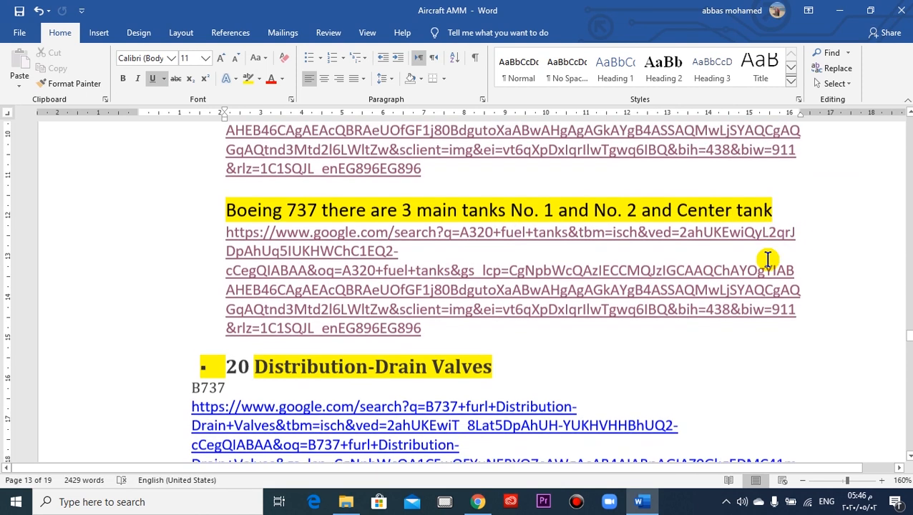
Step: View the B737 drain valves image search from the 20 Distribution-Drain Valves section
{"action": "scroll", "scroll_direction": "down", "scroll_amount": 3}
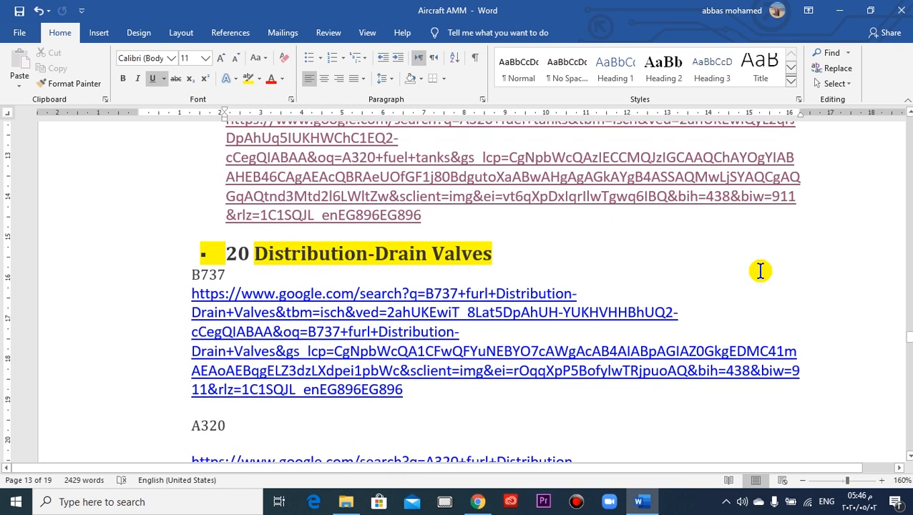
{"action": "scroll", "scroll_direction": "down", "scroll_amount": 3}
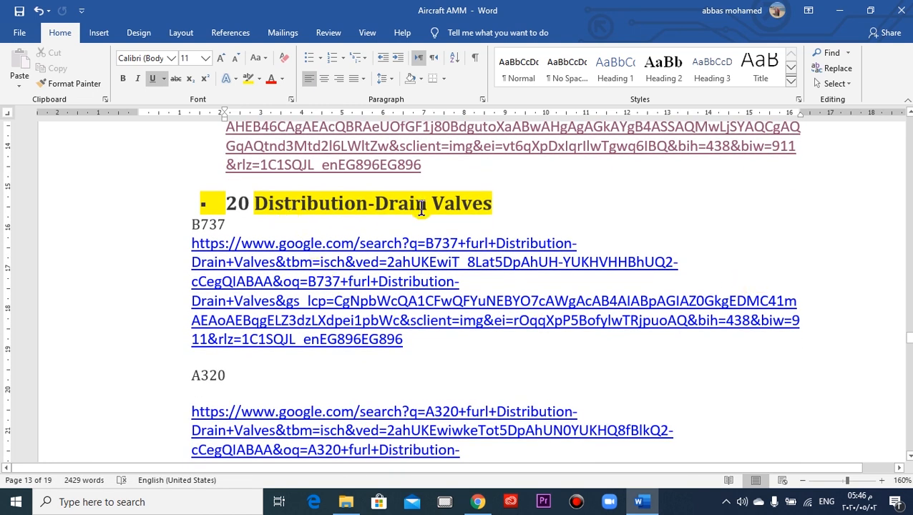
{"action": "mouse_move", "coordinate": [532, 218]}
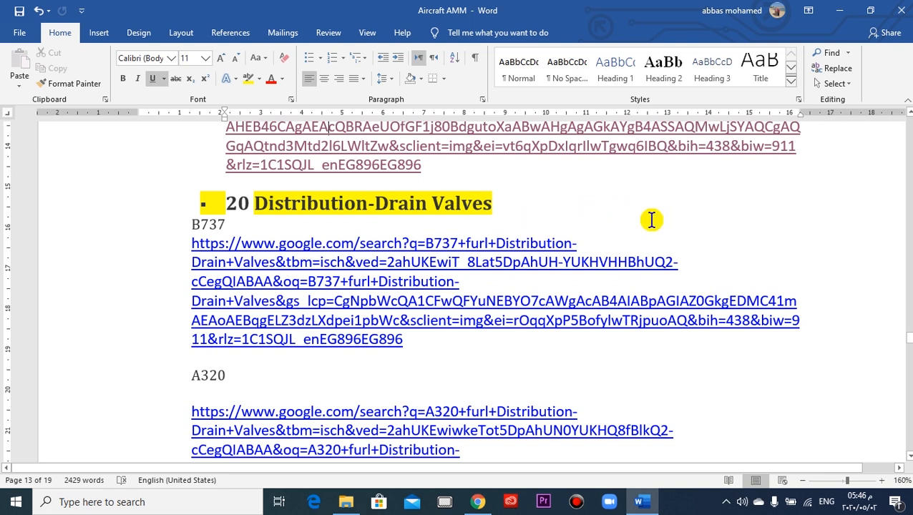
{"action": "mouse_move", "coordinate": [678, 235]}
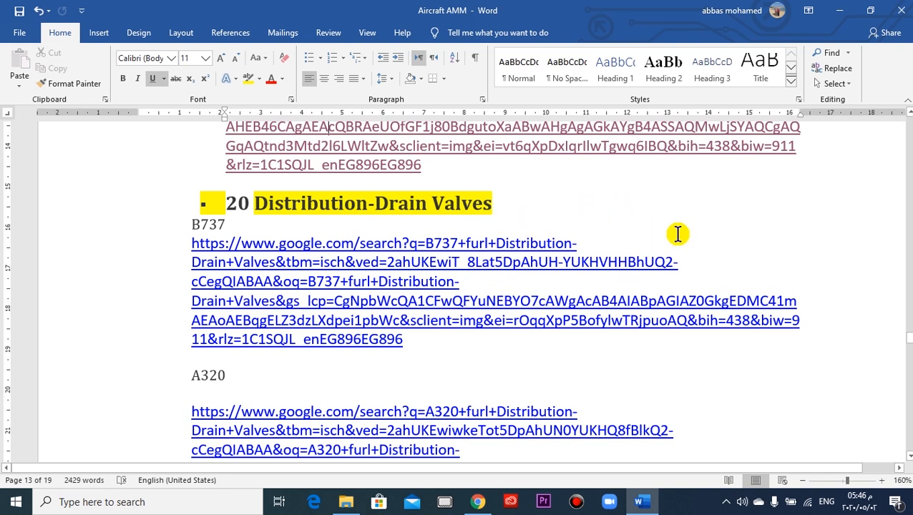
{"action": "mouse_move", "coordinate": [738, 260]}
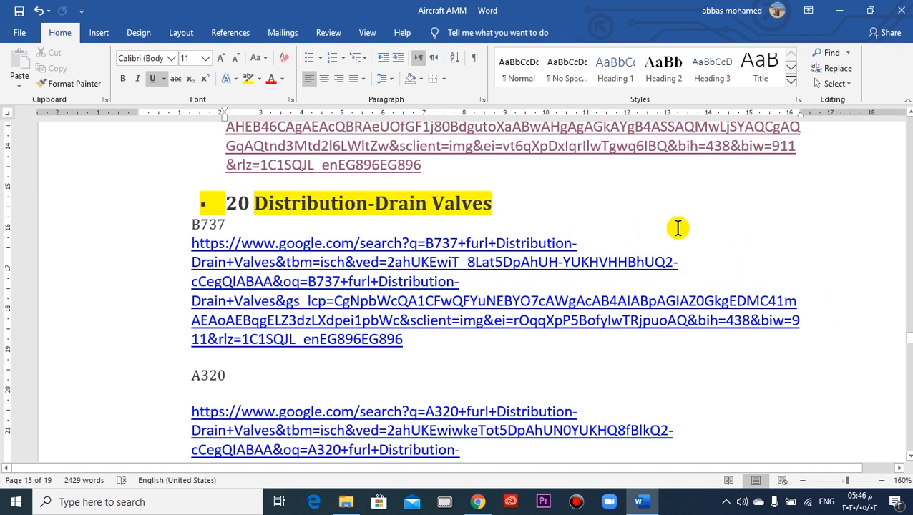
{"action": "mouse_move", "coordinate": [785, 241]}
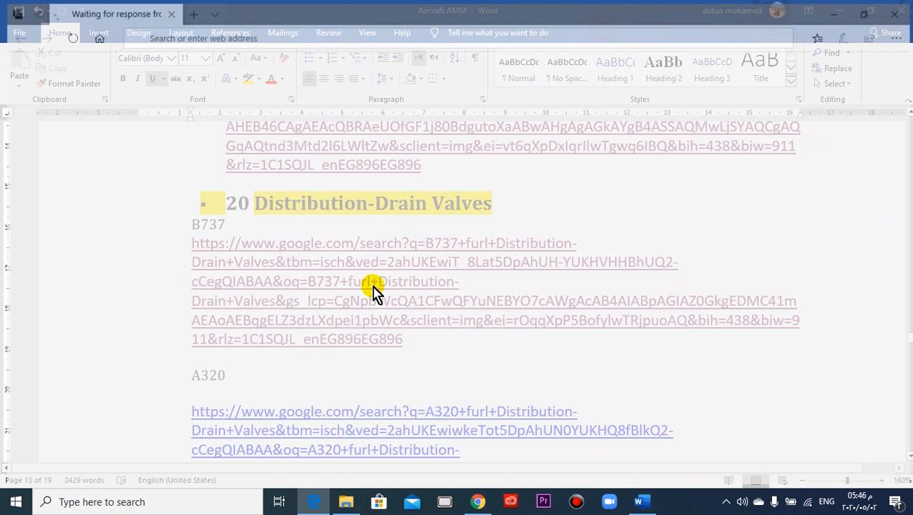
{"action": "left_click", "coordinate": [377, 292]}
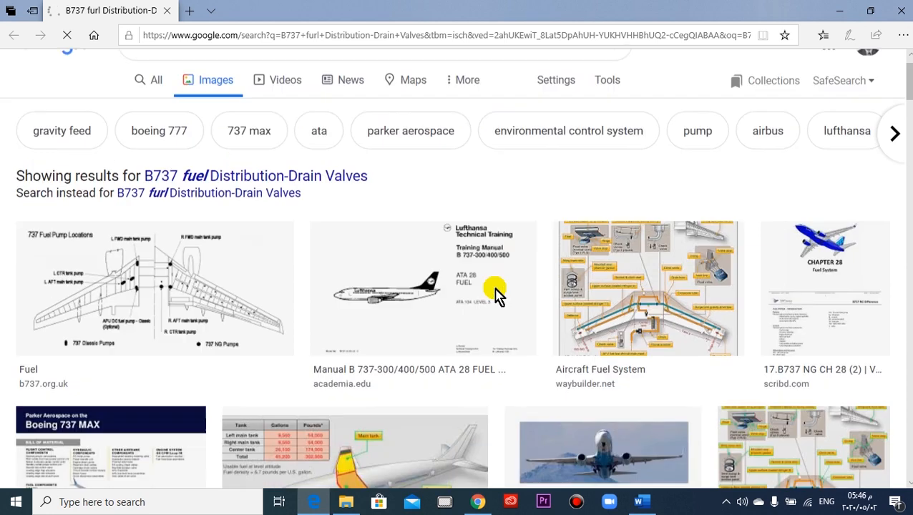
{"action": "scroll", "scroll_direction": "down", "scroll_amount": 3}
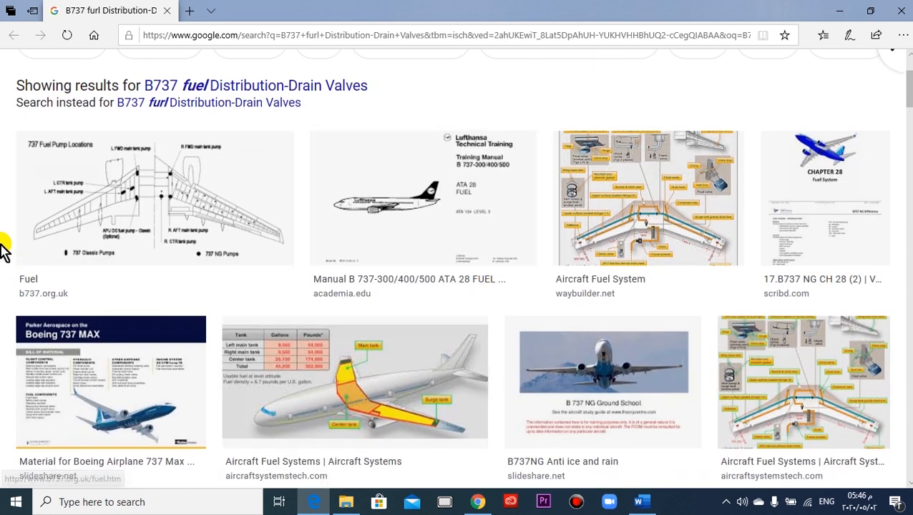
{"action": "mouse_move", "coordinate": [149, 207]}
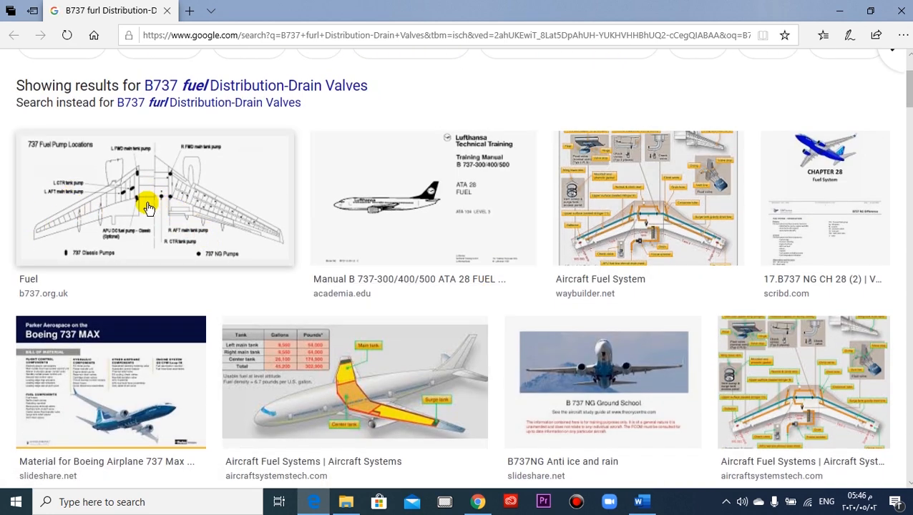
{"action": "mouse_move", "coordinate": [121, 216]}
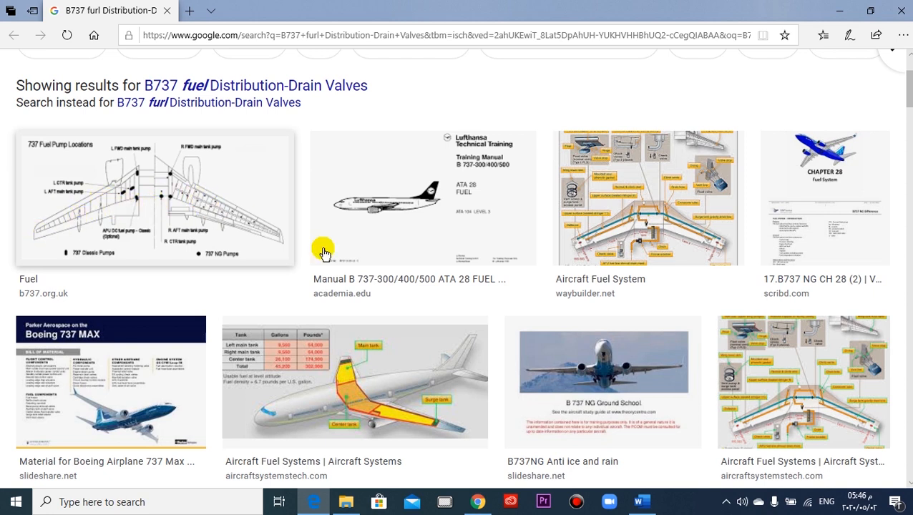
{"action": "mouse_move", "coordinate": [518, 257]}
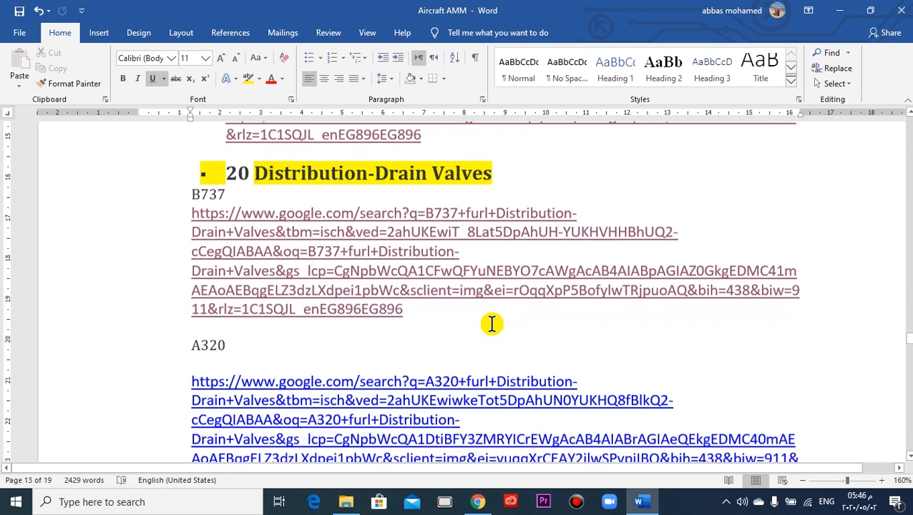
{"action": "scroll", "scroll_direction": "down", "scroll_amount": 3}
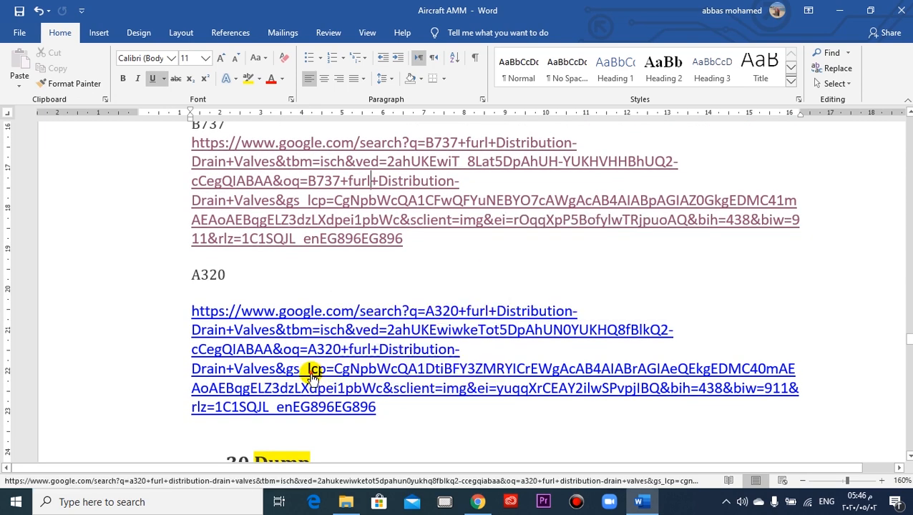
Step: View the A320 drain valves image search, then close it to return to the notes
{"action": "left_click", "coordinate": [310, 369]}
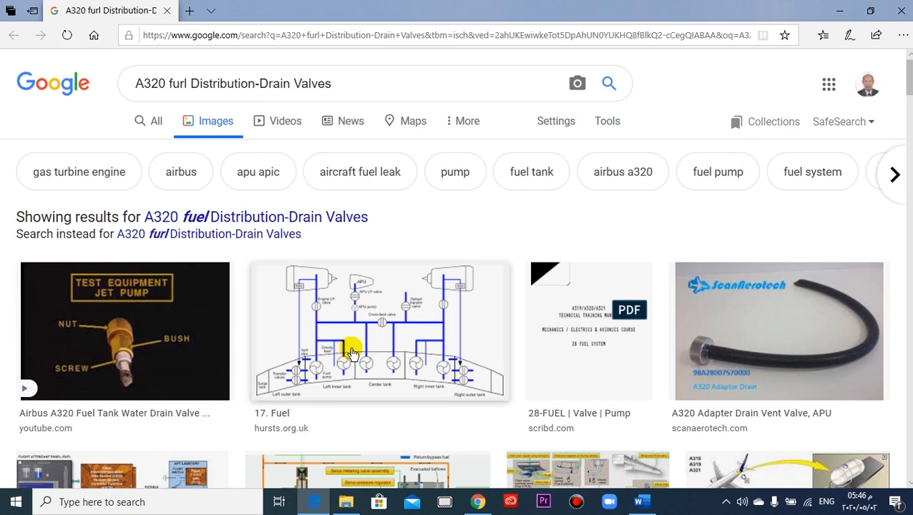
{"action": "scroll", "scroll_direction": "down", "scroll_amount": 3}
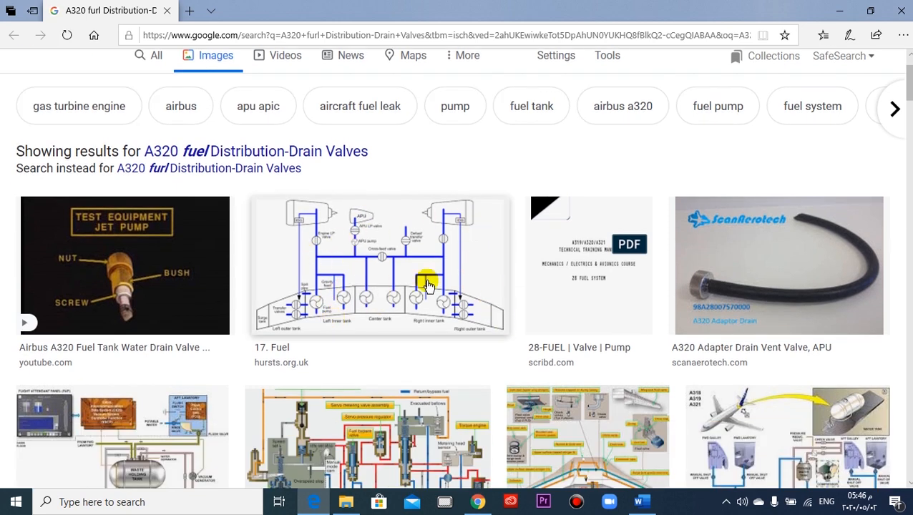
{"action": "scroll", "scroll_direction": "down", "scroll_amount": 3}
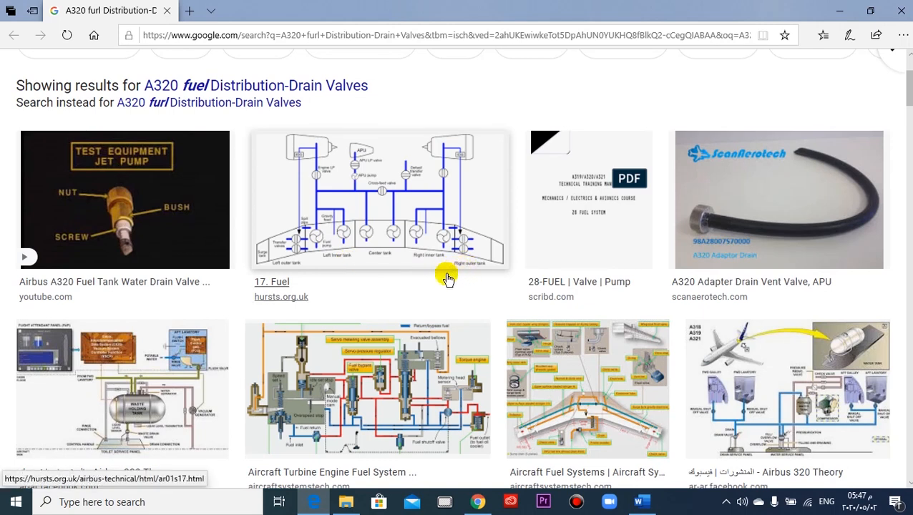
{"action": "mouse_move", "coordinate": [417, 286]}
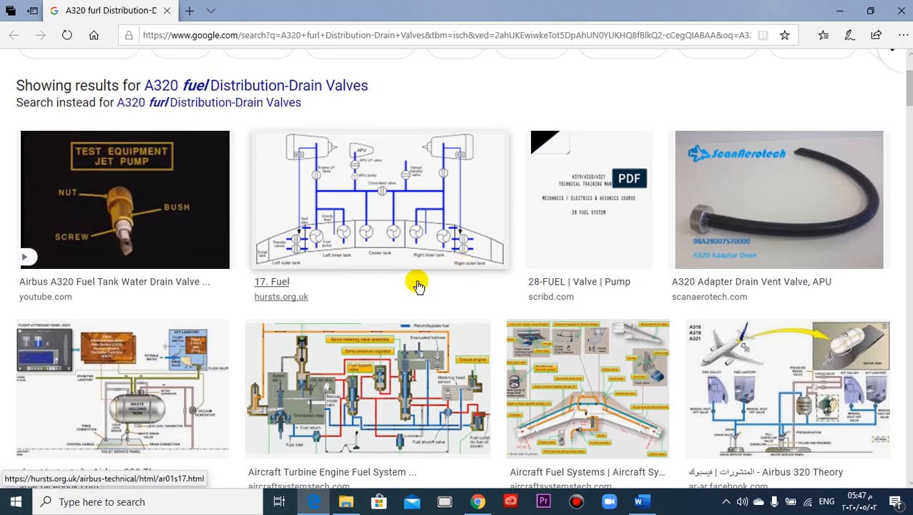
{"action": "mouse_move", "coordinate": [483, 286]}
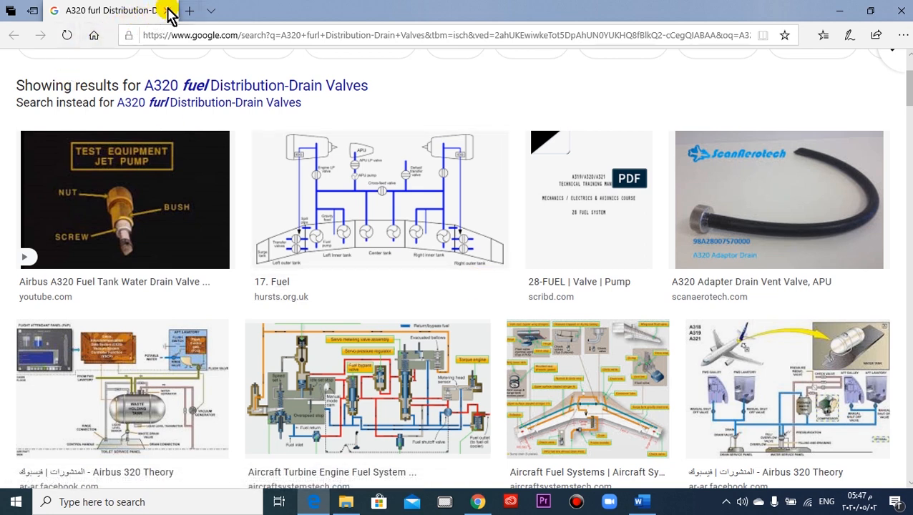
{"action": "left_click", "coordinate": [641, 500]}
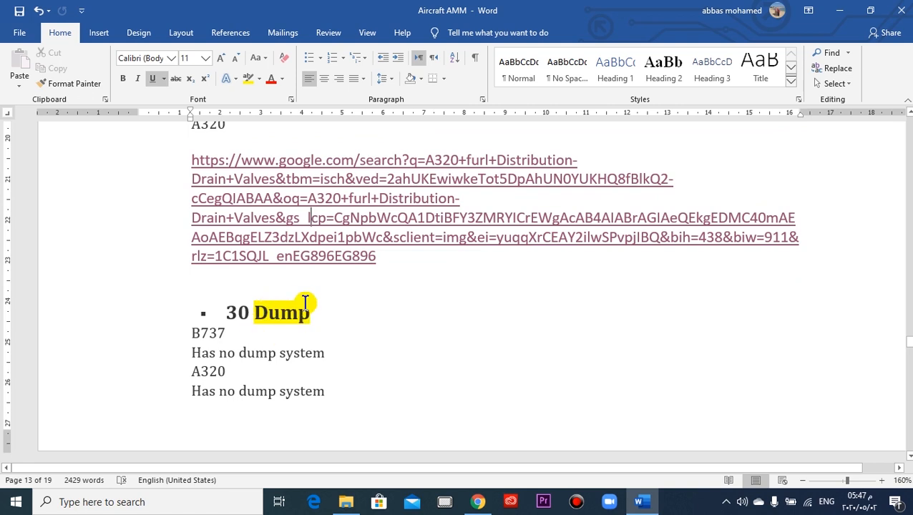
{"action": "mouse_move", "coordinate": [335, 306]}
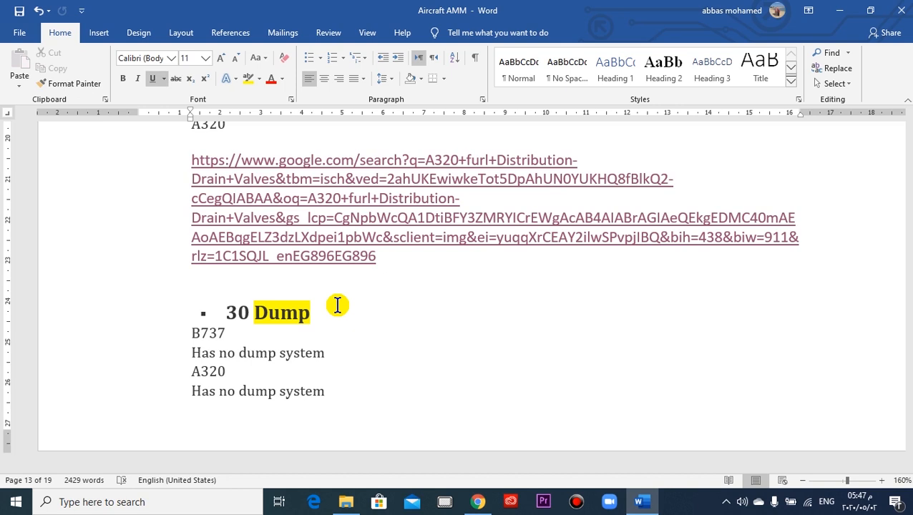
Step: Scroll past 30 Dump to the 40 Indicating section with its B737 and A320 links
{"action": "left_click", "coordinate": [309, 217]}
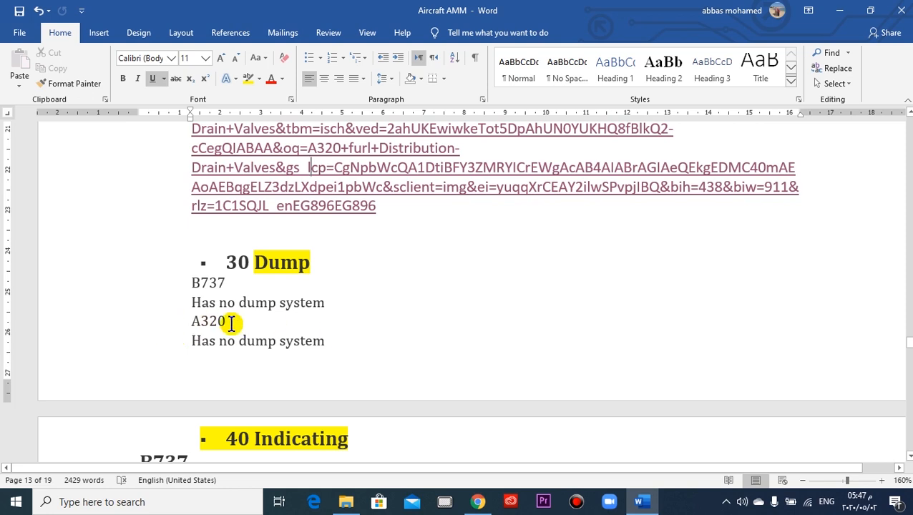
{"action": "mouse_move", "coordinate": [321, 292]}
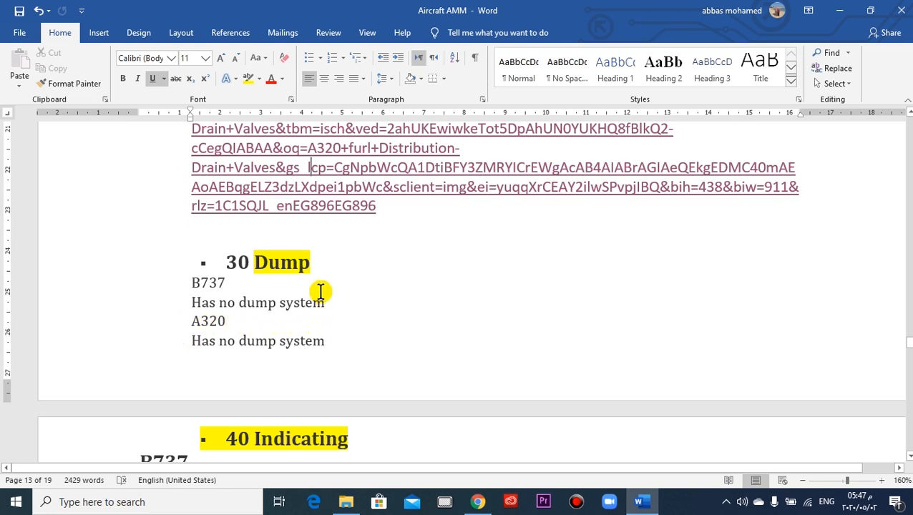
{"action": "mouse_move", "coordinate": [331, 295]}
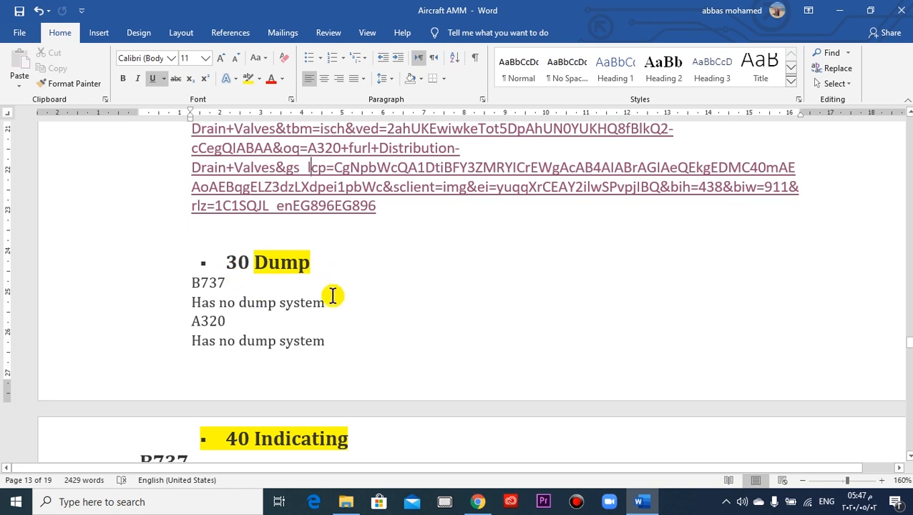
{"action": "scroll", "scroll_direction": "down", "scroll_amount": 3}
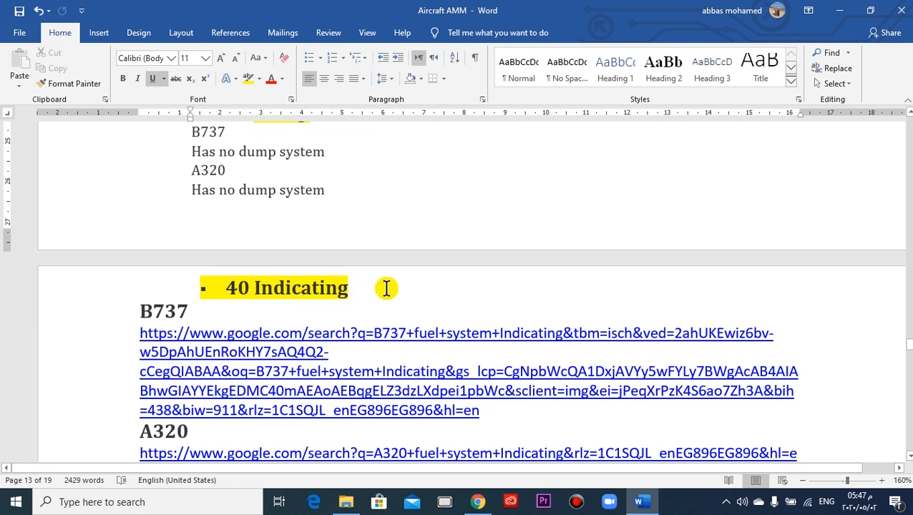
{"action": "mouse_move", "coordinate": [389, 292]}
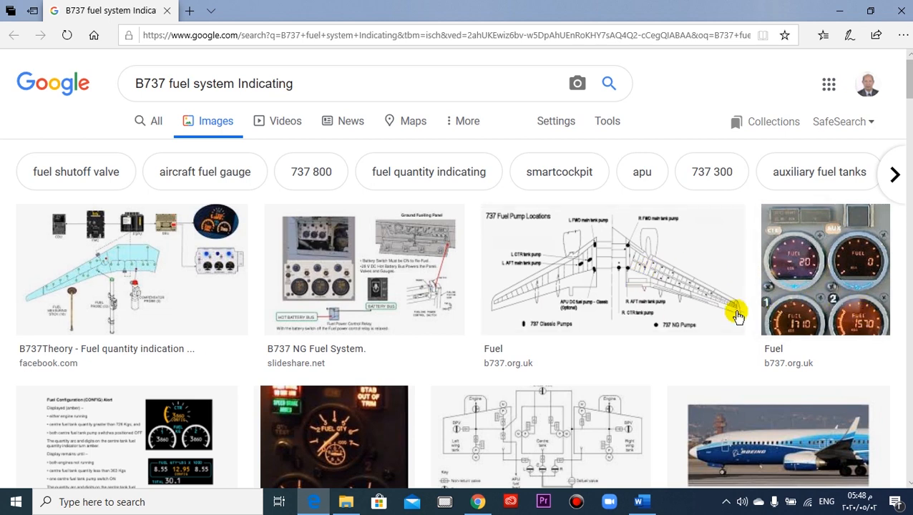
{"action": "mouse_move", "coordinate": [890, 317]}
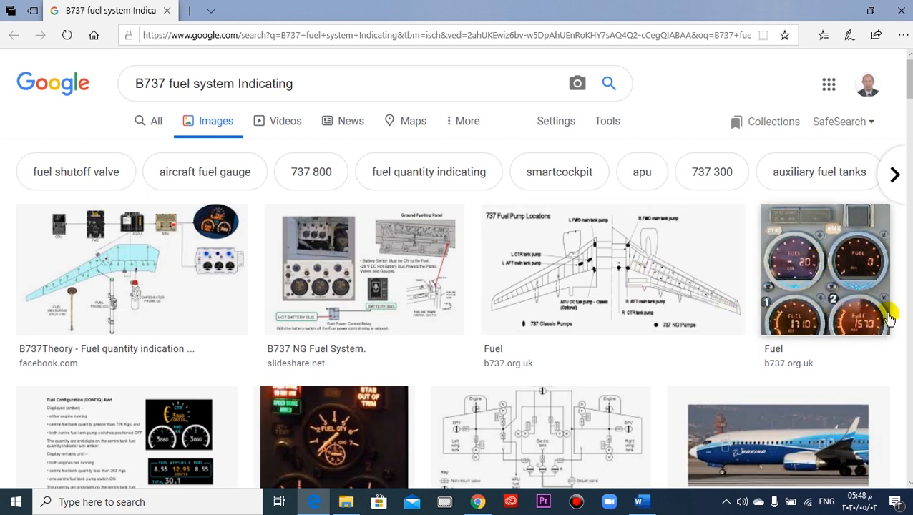
{"action": "mouse_move", "coordinate": [809, 326]}
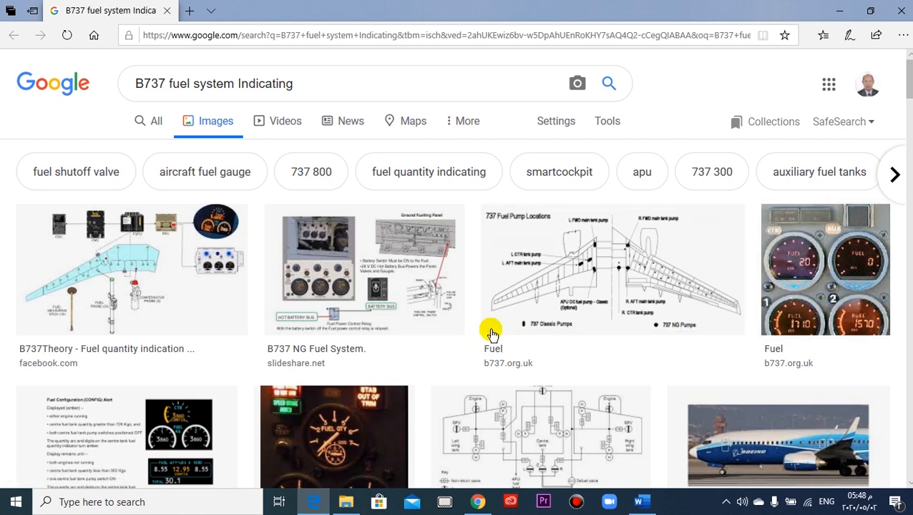
Step: Scroll the B737 fuel system indicating image results showing gauges and pump diagrams
{"action": "scroll", "scroll_direction": "down", "scroll_amount": 3}
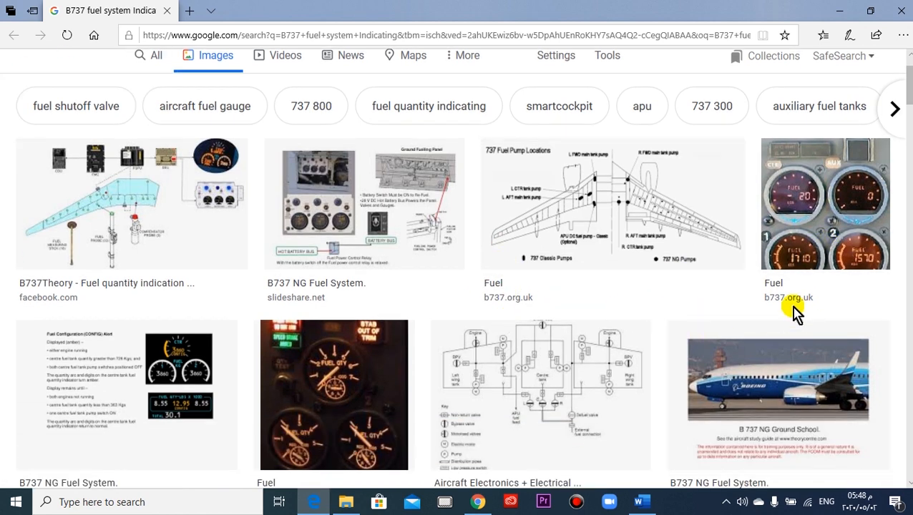
{"action": "mouse_move", "coordinate": [794, 260]}
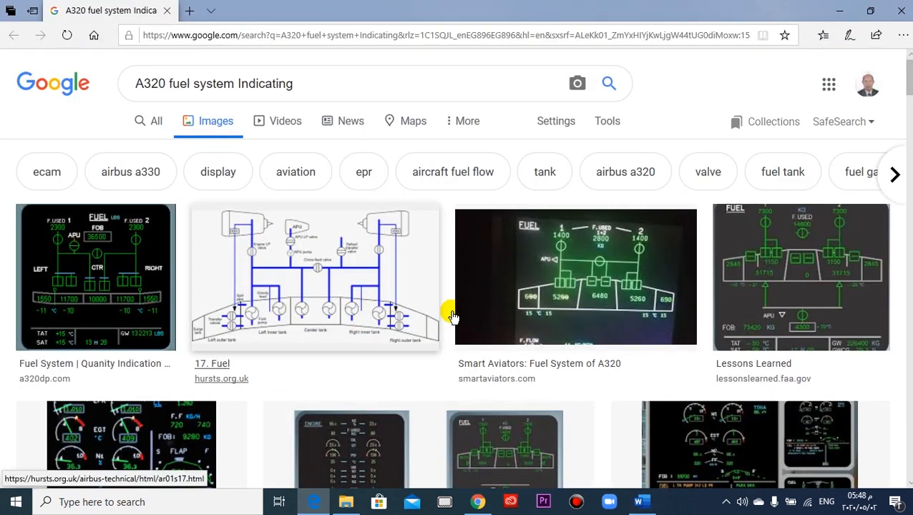
Step: Browse the A320 fuel system indicating images, view an enlarged FUEL page and close it
{"action": "scroll", "scroll_direction": "down", "scroll_amount": 3}
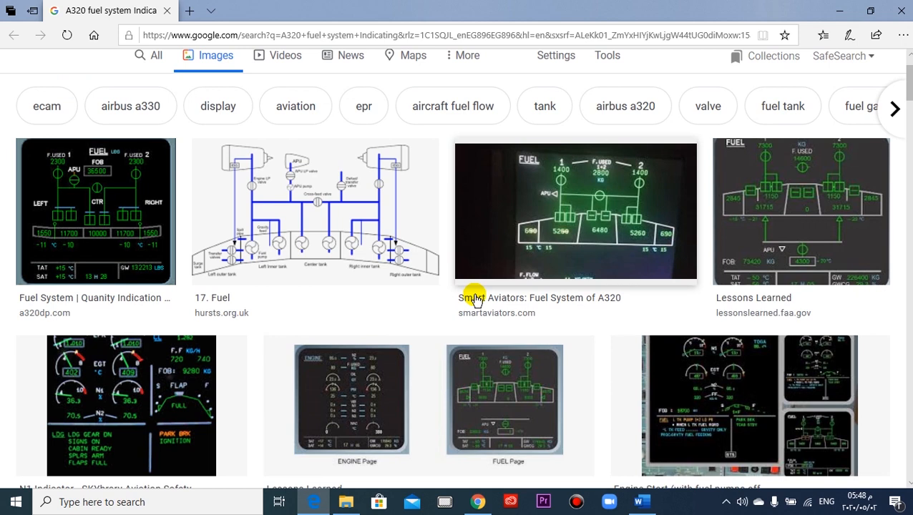
{"action": "scroll", "scroll_direction": "down", "scroll_amount": 3}
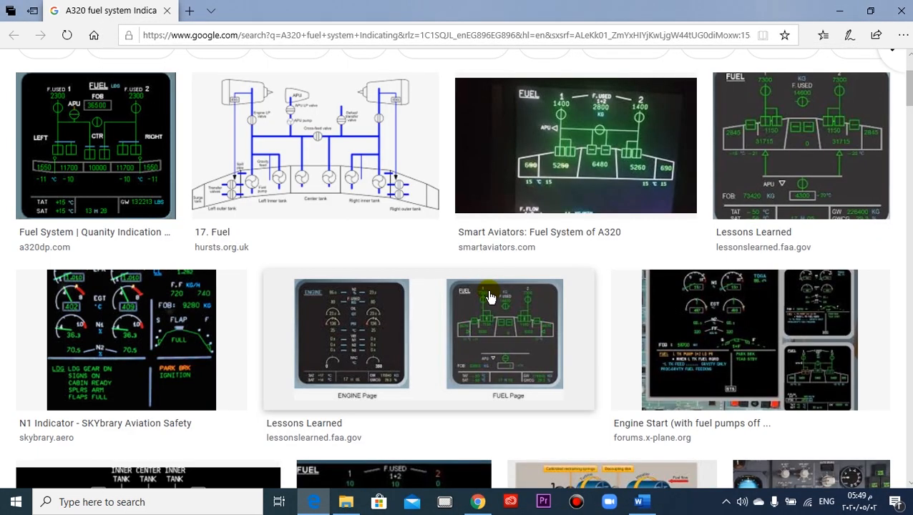
{"action": "scroll", "scroll_direction": "down", "scroll_amount": 3}
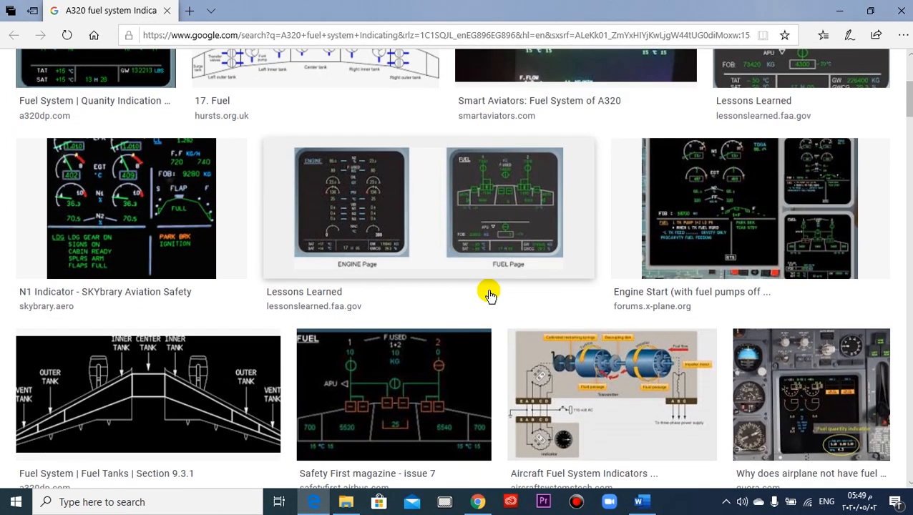
{"action": "scroll", "scroll_direction": "down", "scroll_amount": 3}
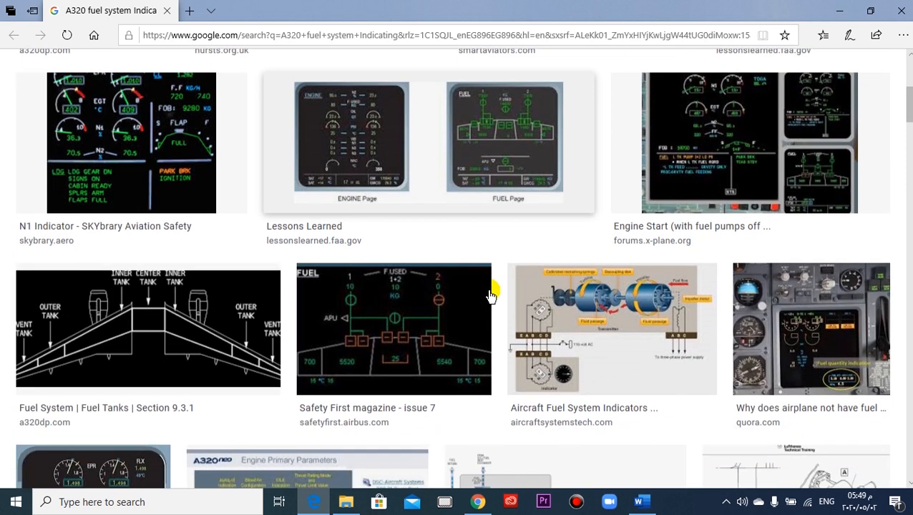
{"action": "scroll", "scroll_direction": "down", "scroll_amount": 3}
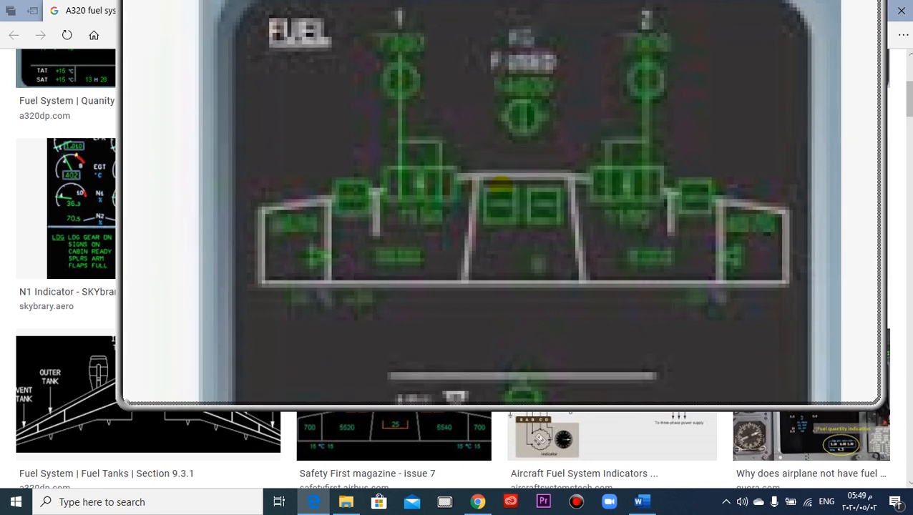
{"action": "left_click", "coordinate": [902, 11]}
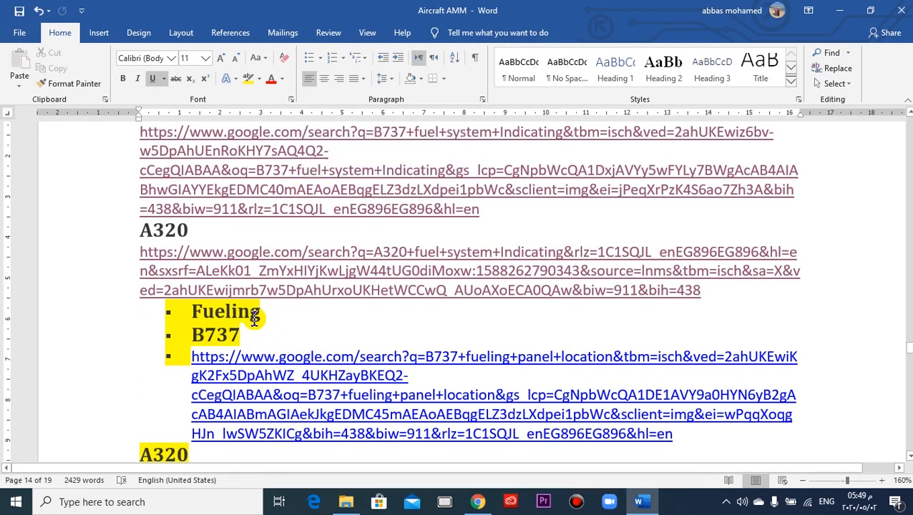
{"action": "mouse_move", "coordinate": [346, 337]}
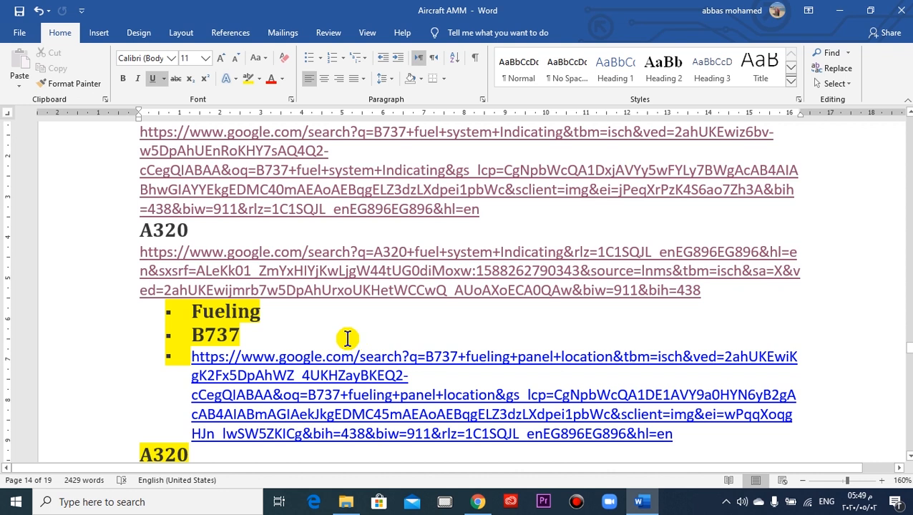
{"action": "mouse_move", "coordinate": [251, 311]}
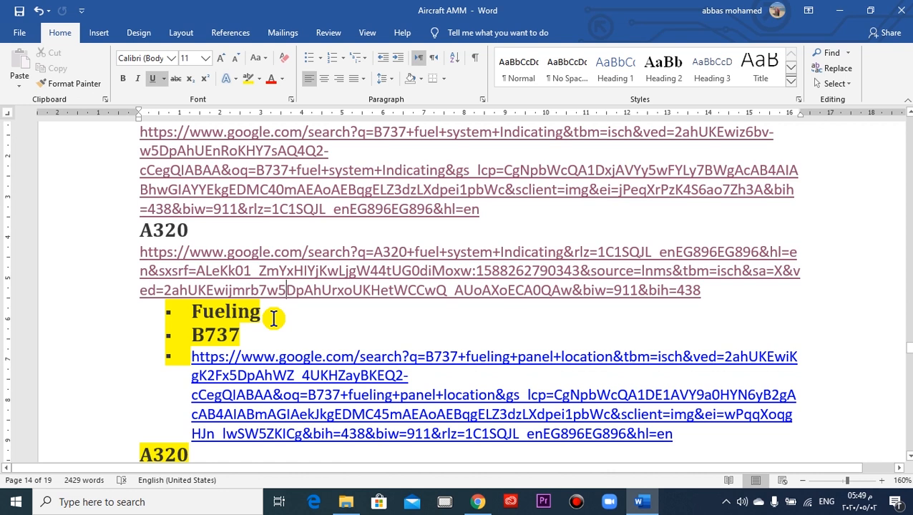
{"action": "mouse_move", "coordinate": [275, 324]}
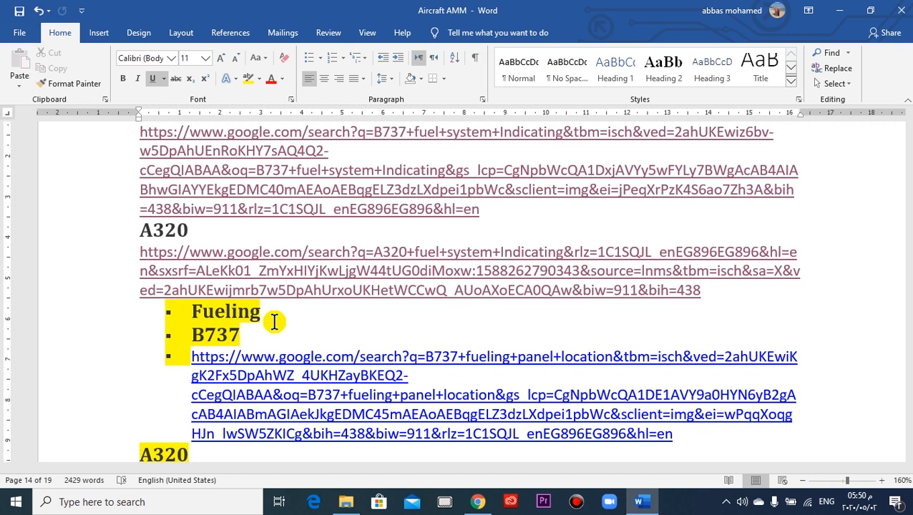
Step: Return to the Word notes at the Fueling section with its B737 link
{"action": "left_click", "coordinate": [288, 289]}
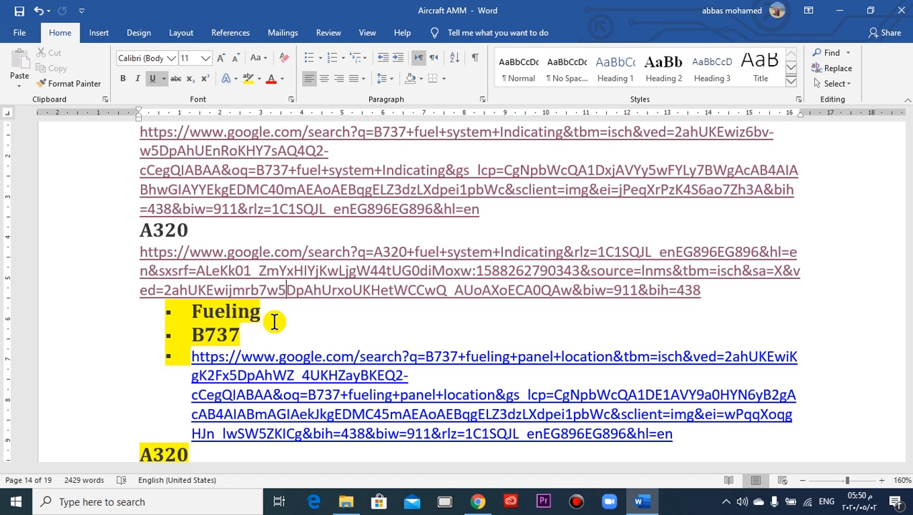
{"action": "mouse_move", "coordinate": [300, 345]}
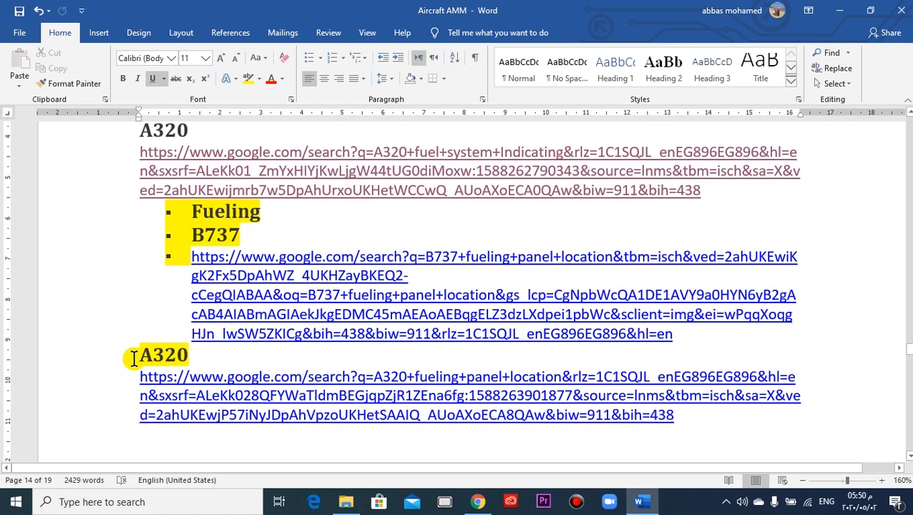
Step: Scroll down to the Defueling, Burgling and Water drain headings after the A320 fueling link
{"action": "scroll", "scroll_direction": "down", "scroll_amount": 3}
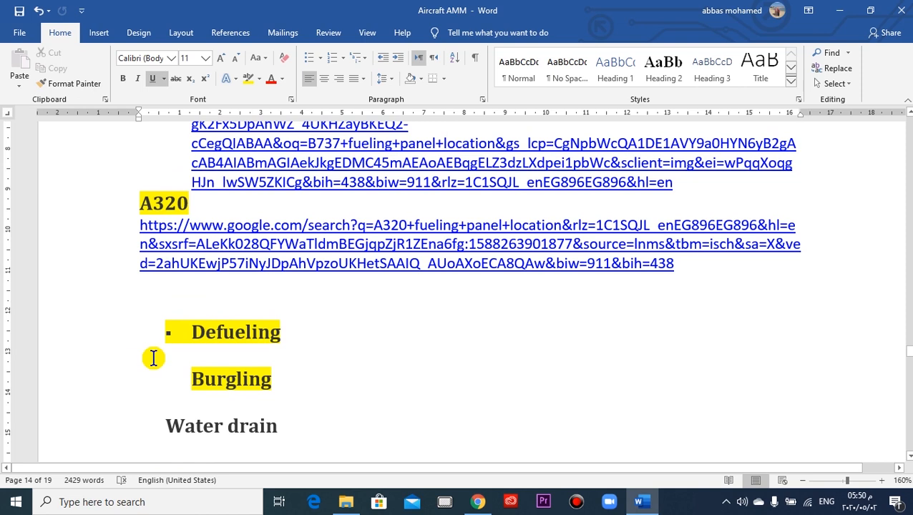
{"action": "mouse_move", "coordinate": [295, 334]}
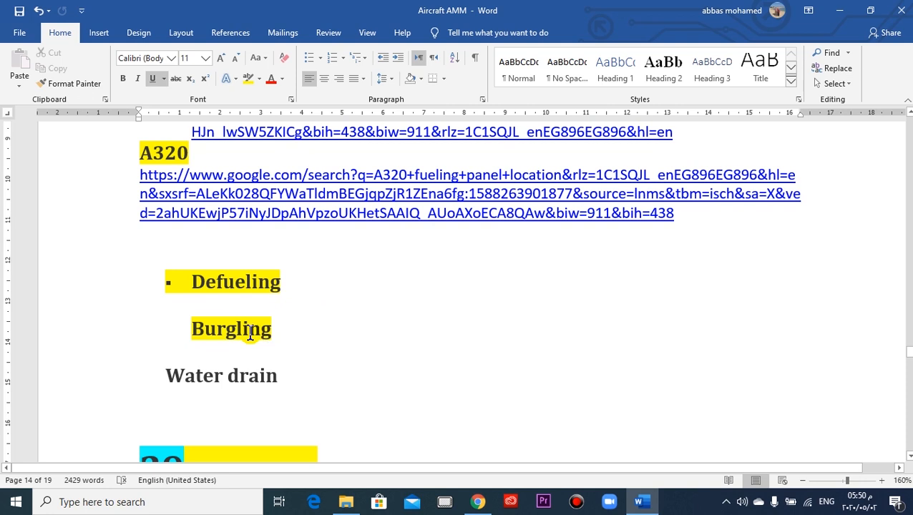
{"action": "mouse_move", "coordinate": [317, 337]}
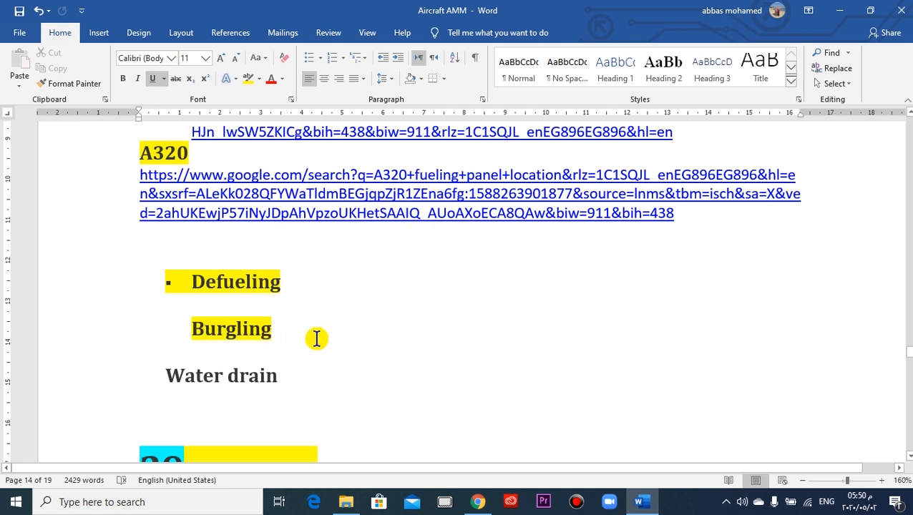
{"action": "mouse_move", "coordinate": [289, 338]}
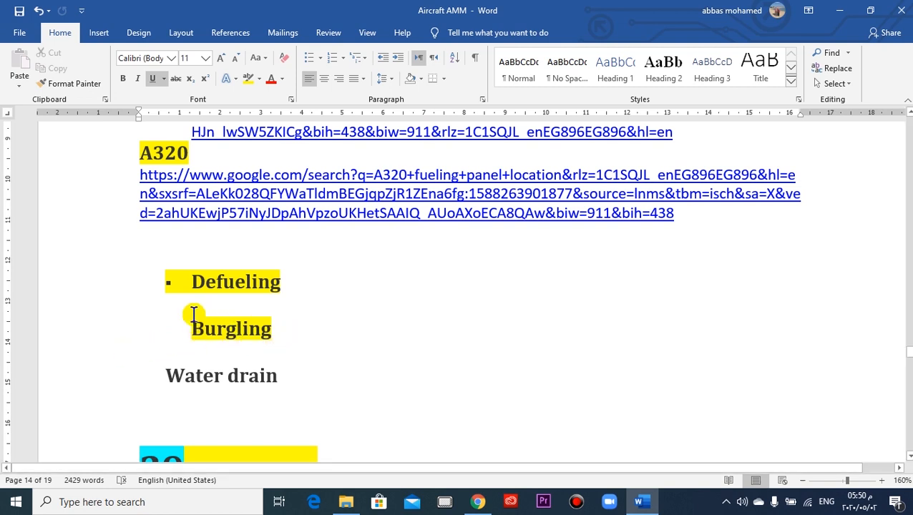
{"action": "mouse_move", "coordinate": [306, 338]}
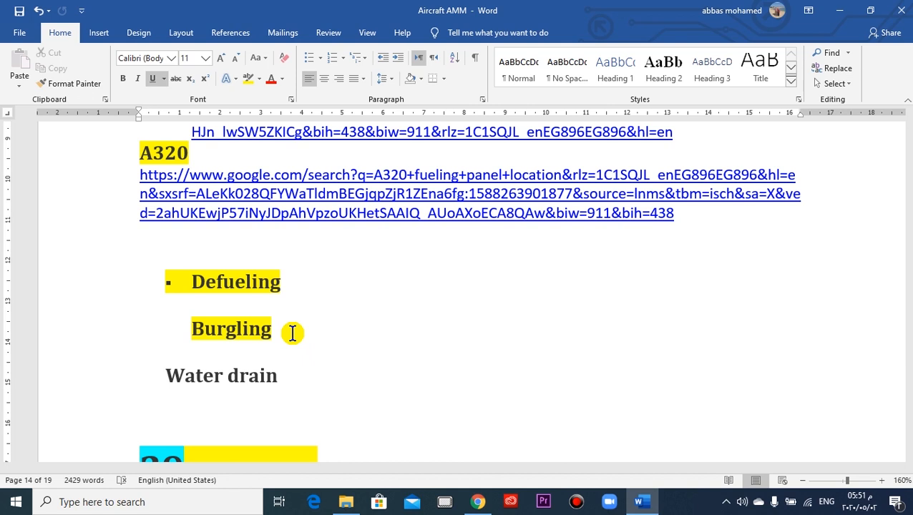
Step: Scroll down to the 29 Hydraulic Power section starting with 00 General
{"action": "scroll", "scroll_direction": "down", "scroll_amount": 3}
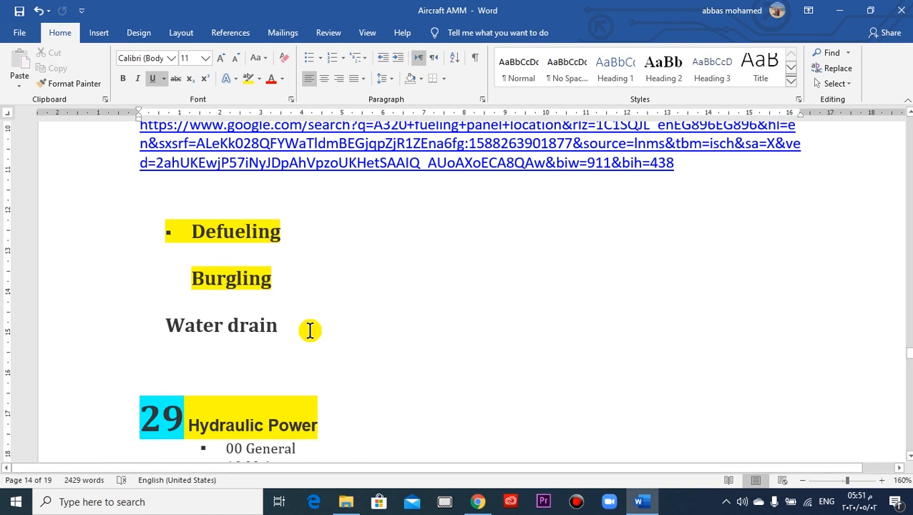
{"action": "mouse_move", "coordinate": [324, 329]}
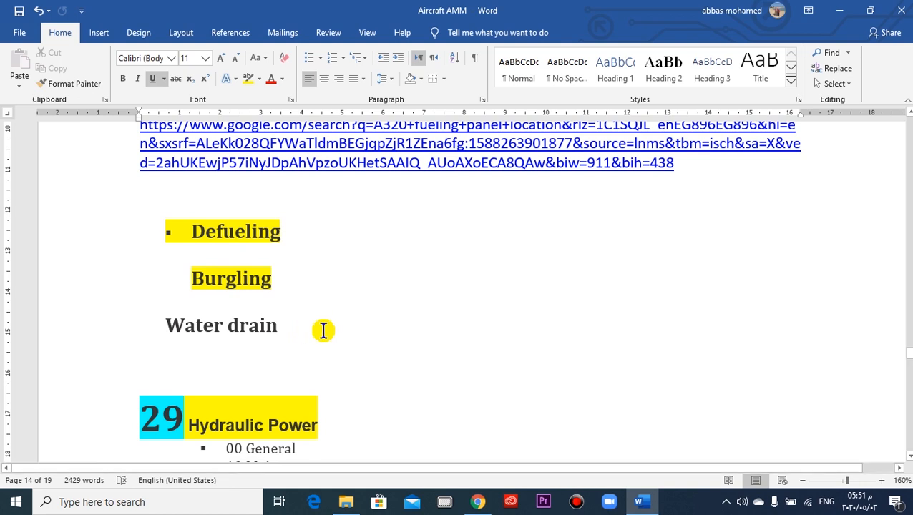
{"action": "mouse_move", "coordinate": [371, 309]}
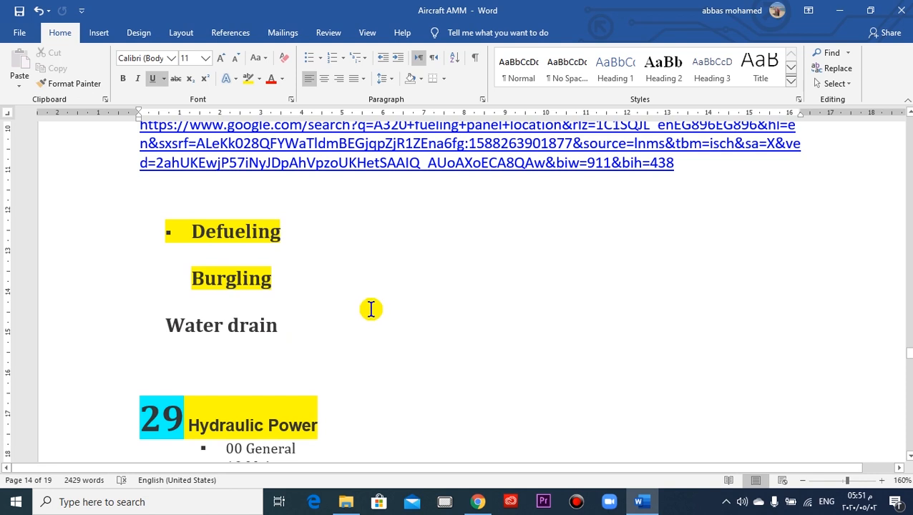